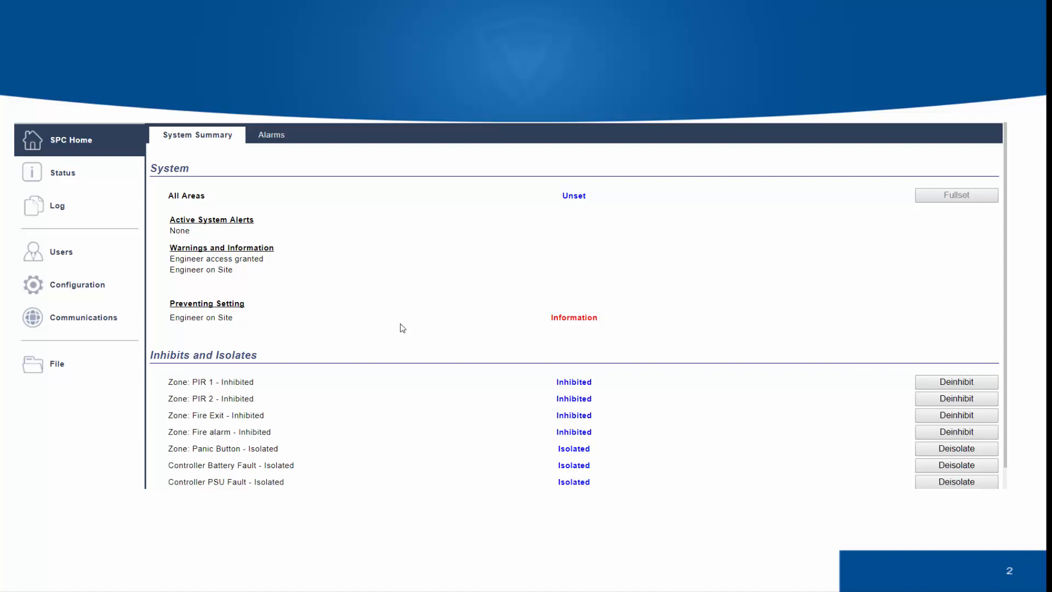
mouse_move(364, 321)
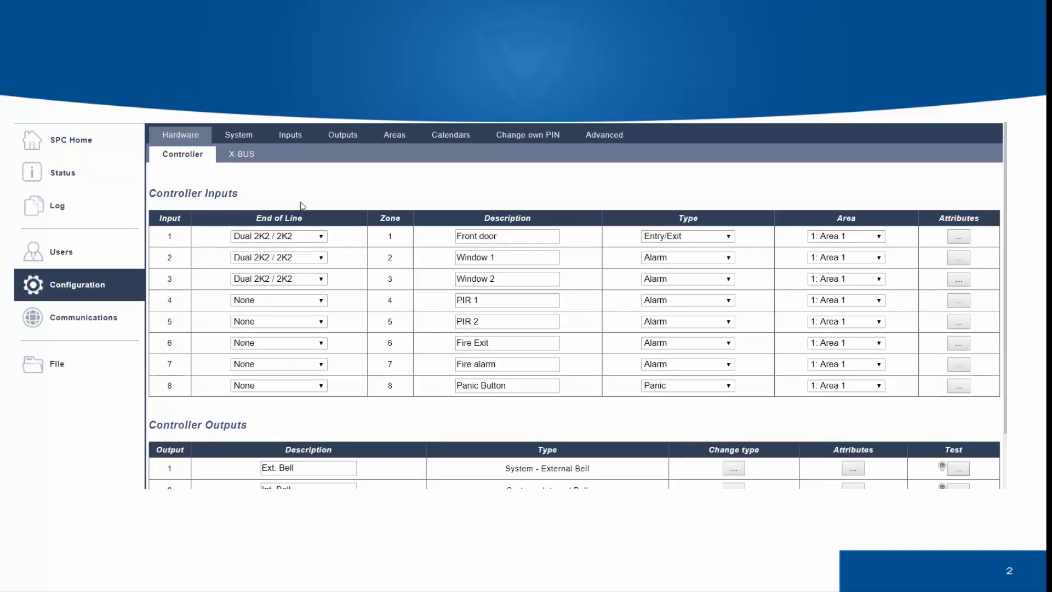
- Review the All Zones, X-Bus Zones and Wireless Zones lists; the latter two are empty
click(290, 133)
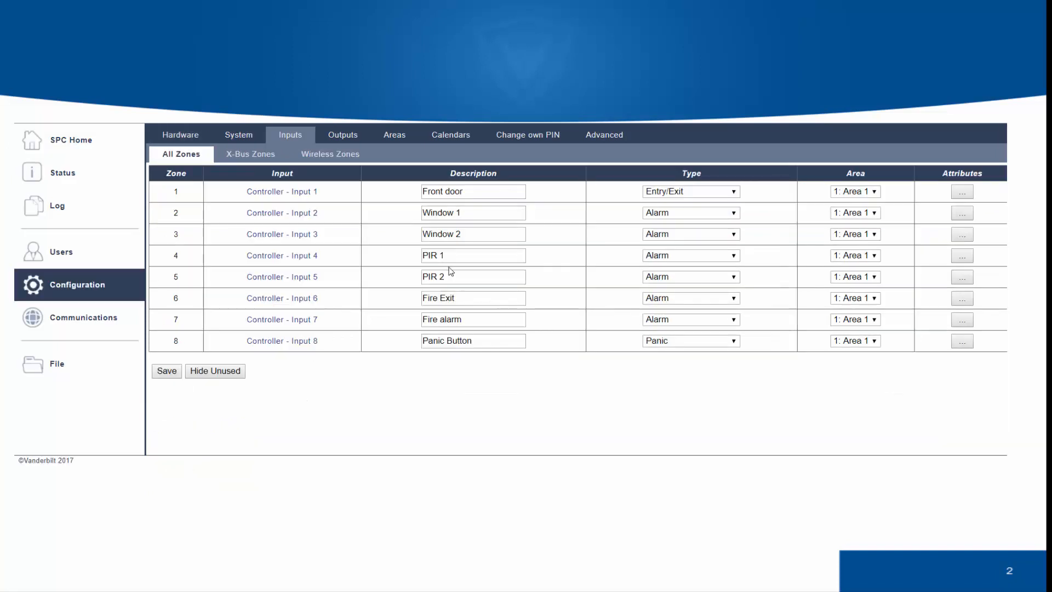
mouse_move(540, 277)
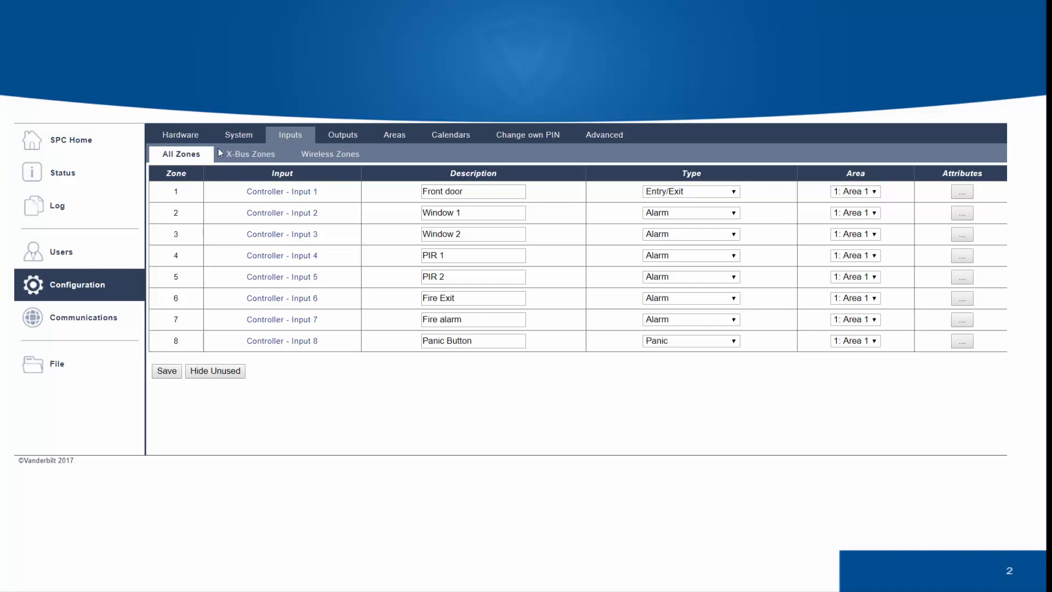
mouse_move(225, 152)
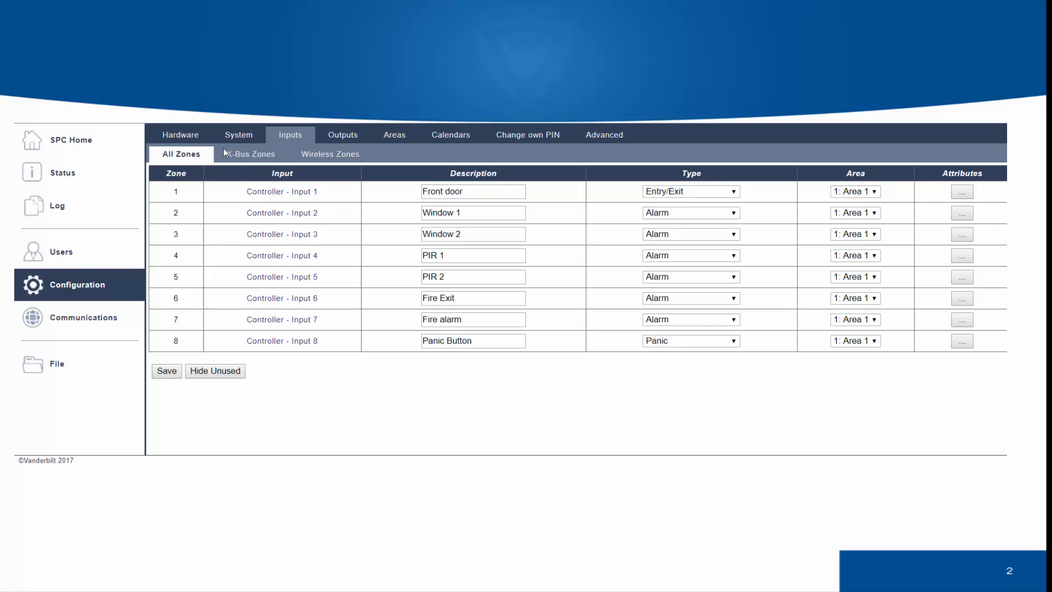
click(248, 153)
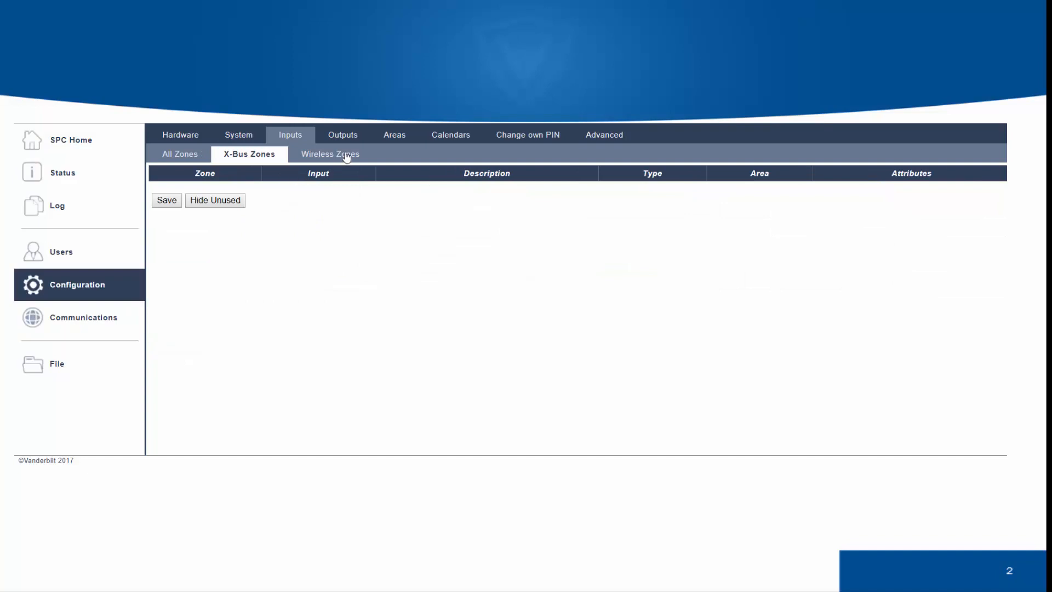
click(330, 153)
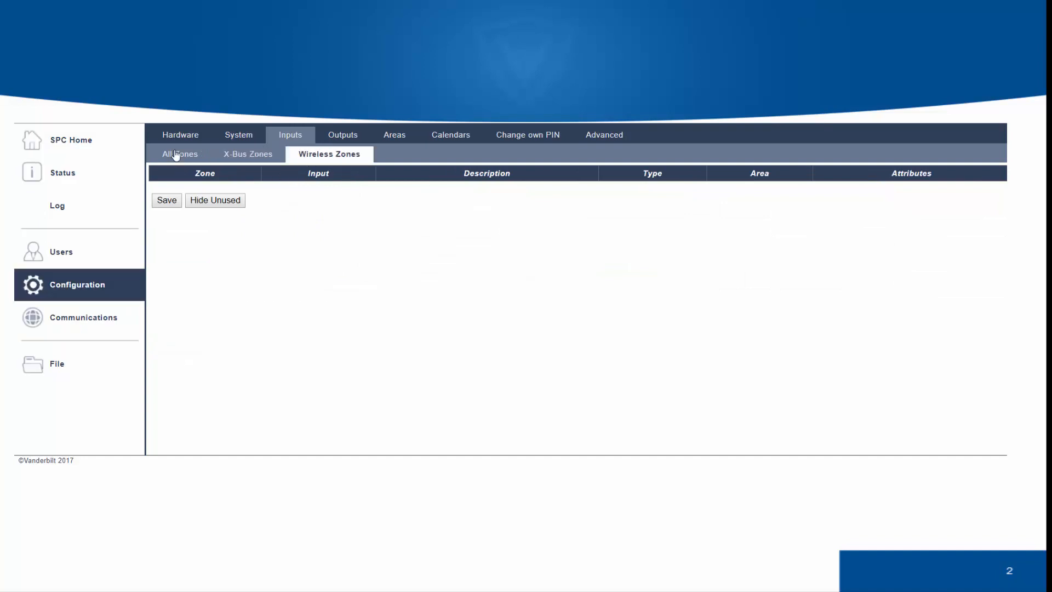
mouse_move(184, 160)
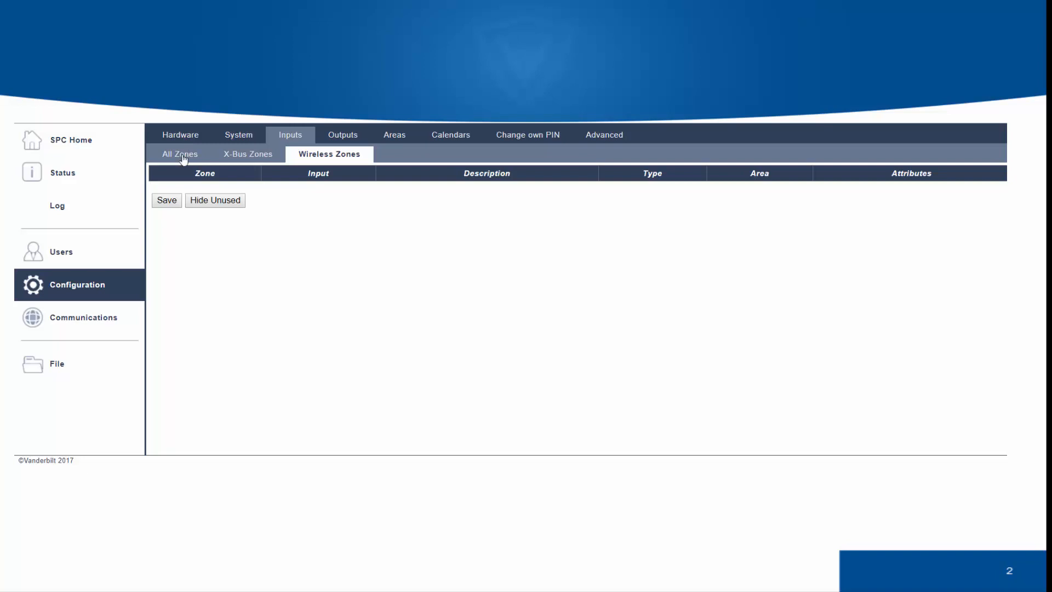
- Return to the controller inputs table and review input 1's end-of-line options, leaving Dual 2K2 / 2K2
click(180, 135)
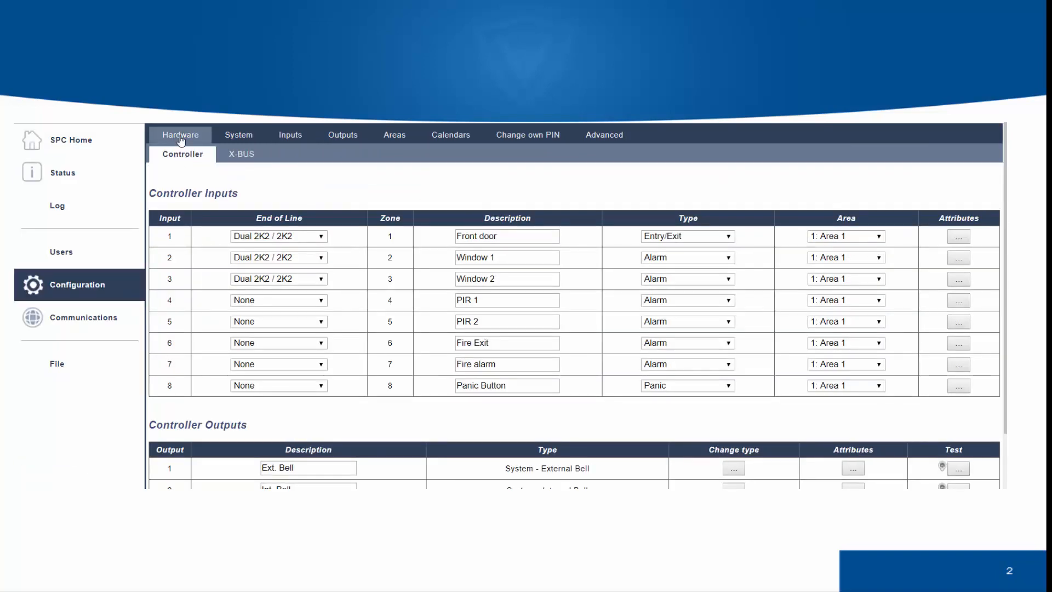
mouse_move(516, 268)
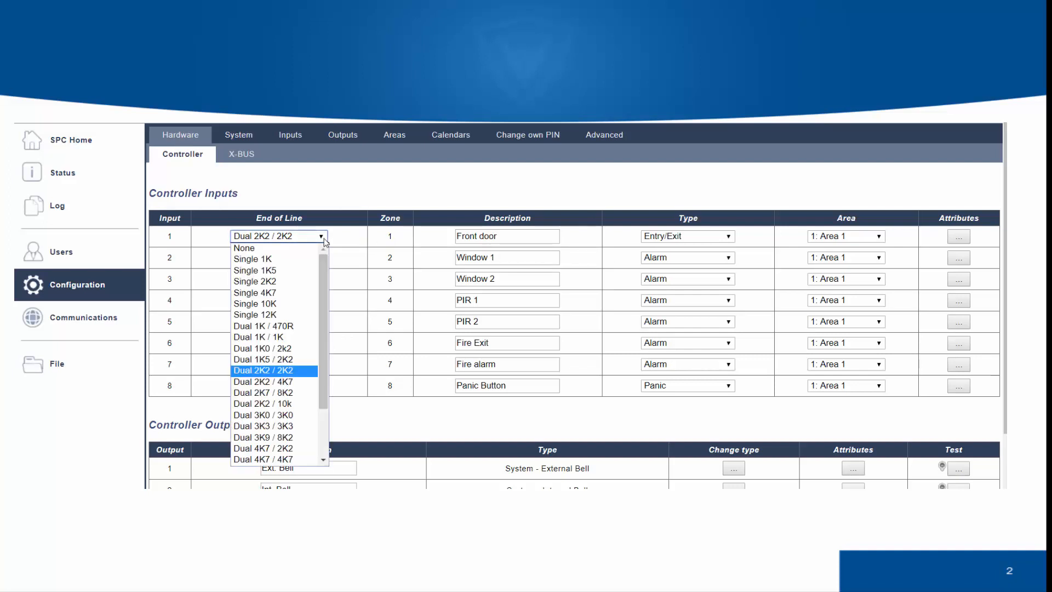
scroll(down, 3)
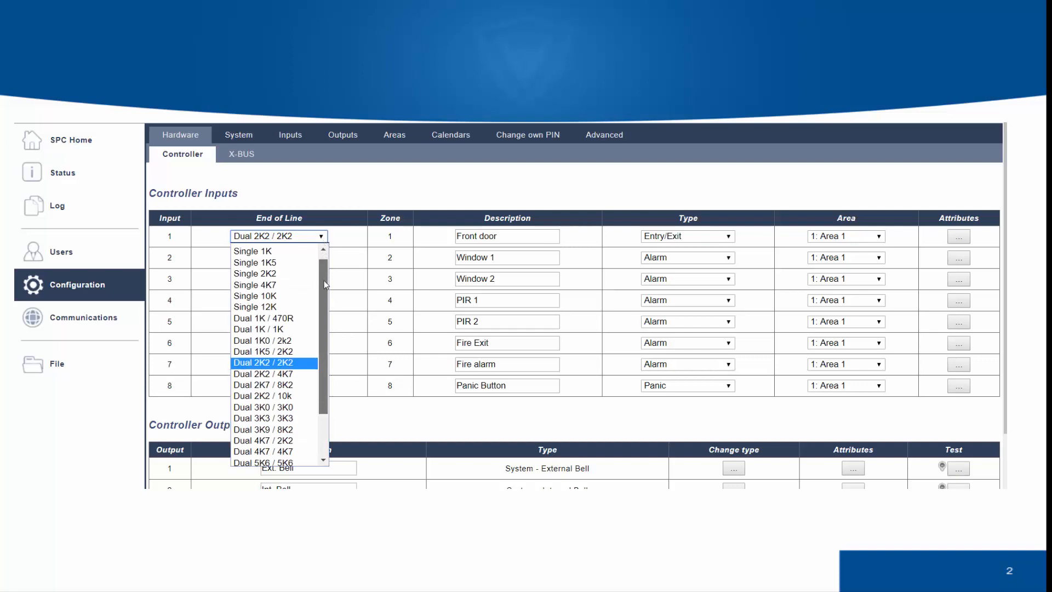
scroll(down, 3)
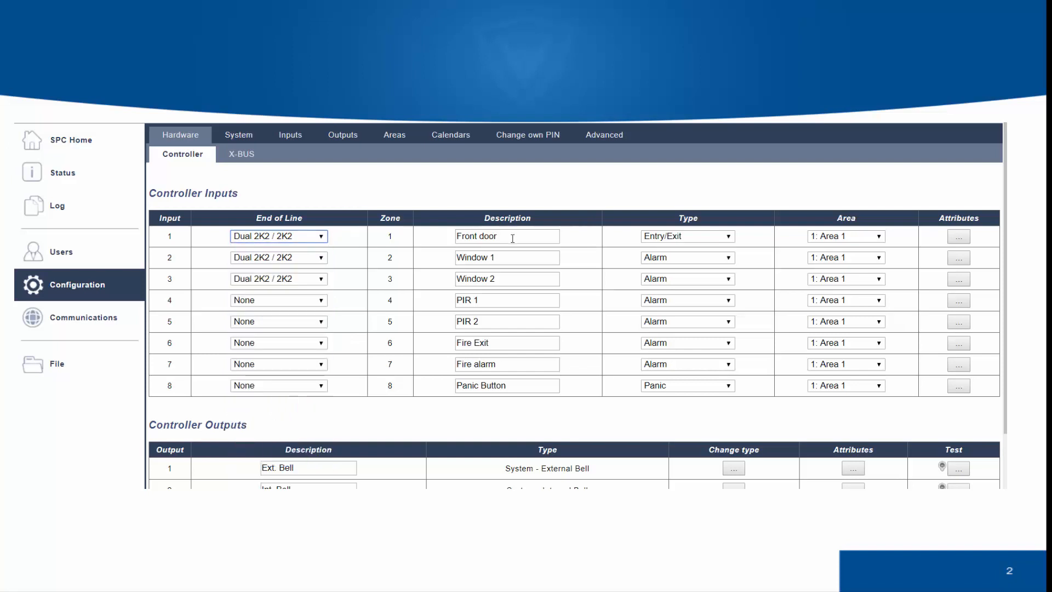
- Change zone 1's description to 'Front door 2', keeping its Entry/Exit type
click(507, 235)
text( 2)
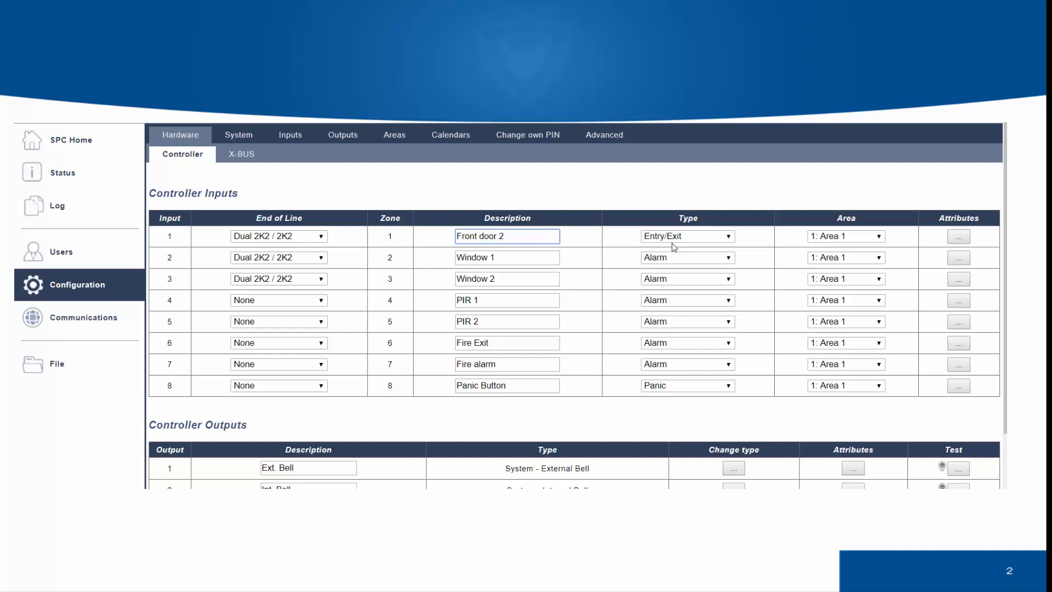
click(687, 236)
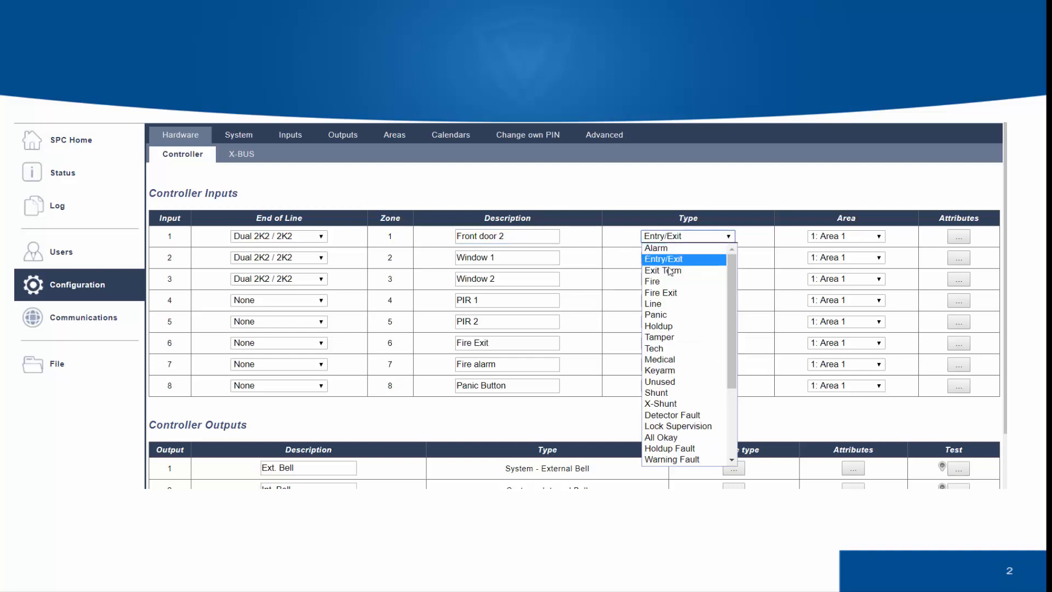
mouse_move(672, 336)
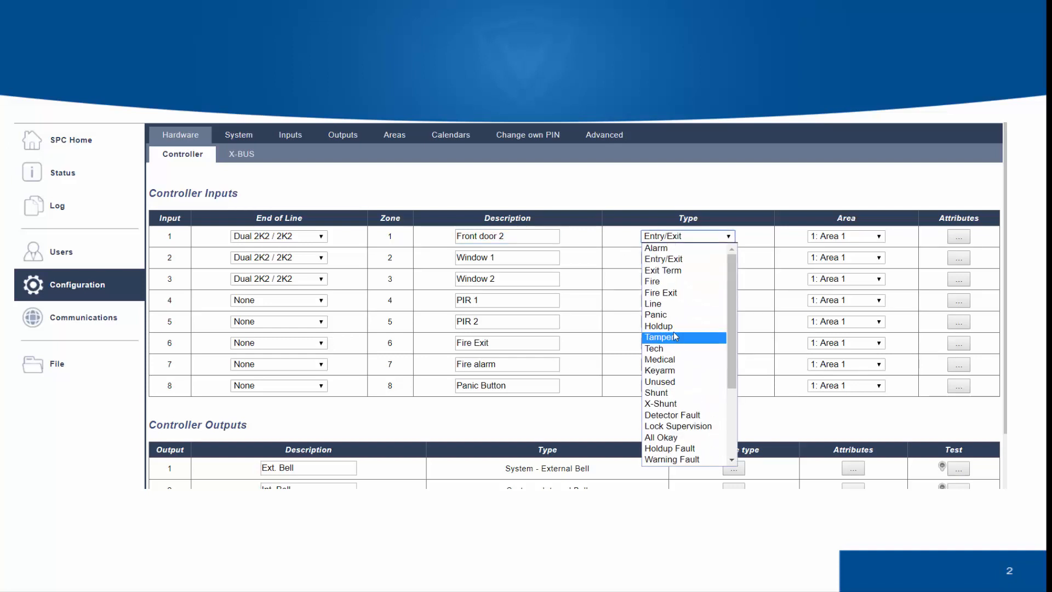
mouse_move(663, 259)
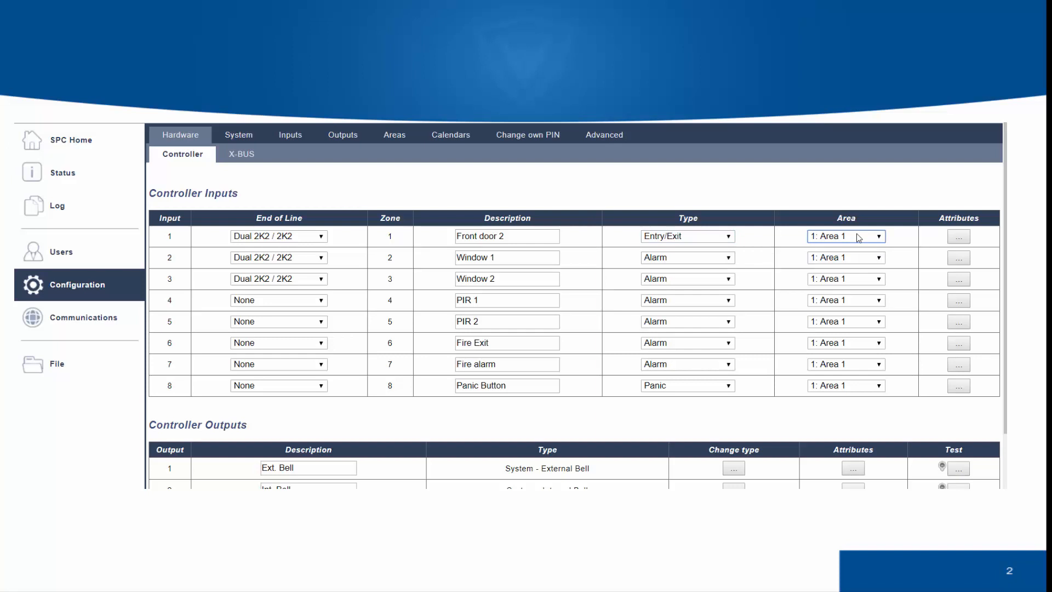
mouse_move(450, 357)
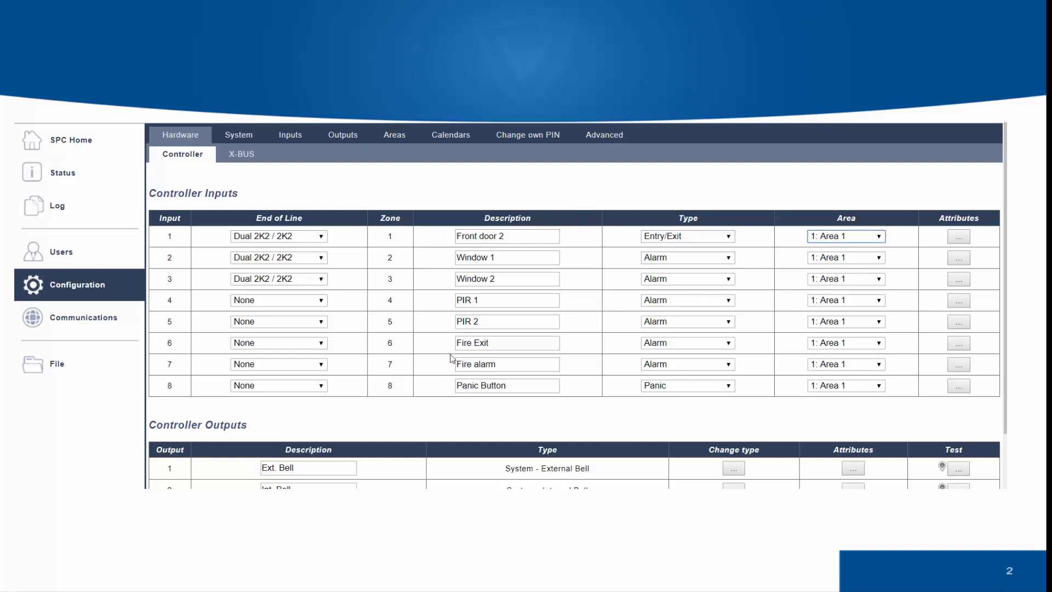
- Scroll down to the six controller outputs, Ext. Bell through Alarm Confirmed
scroll(down, 3)
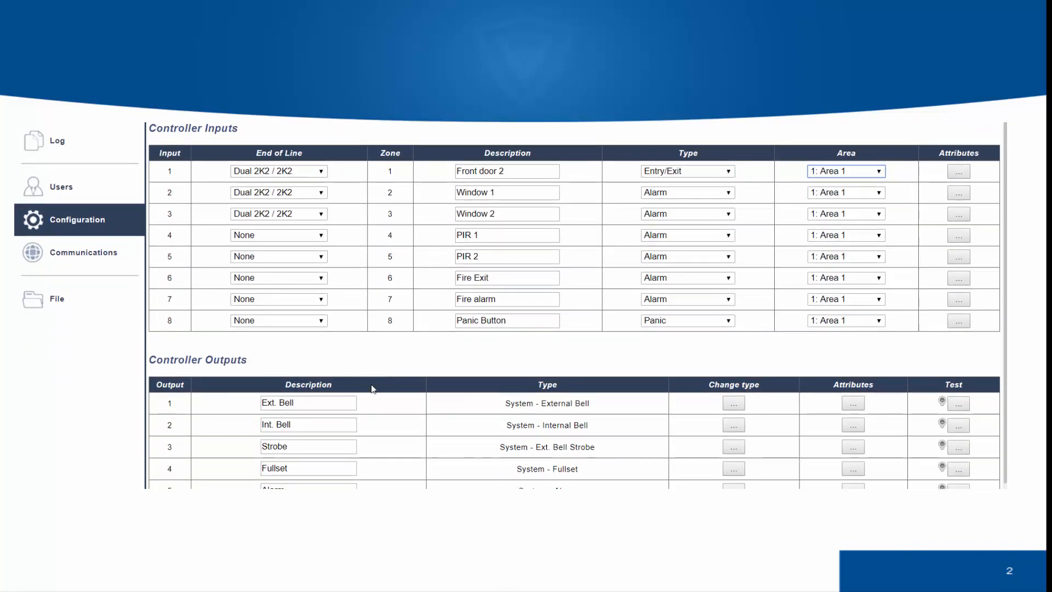
scroll(down, 3)
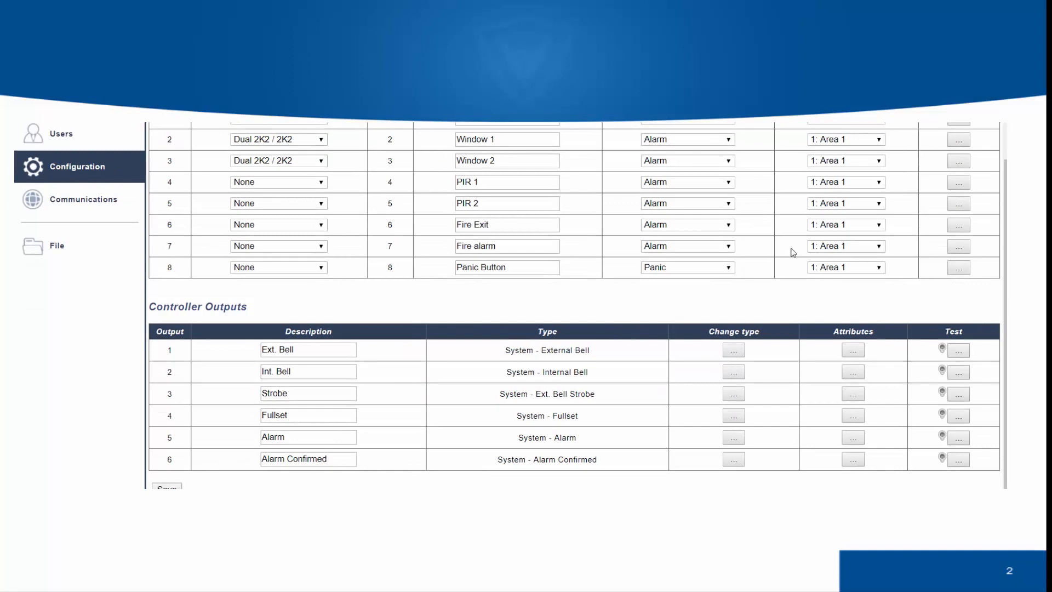
mouse_move(860, 236)
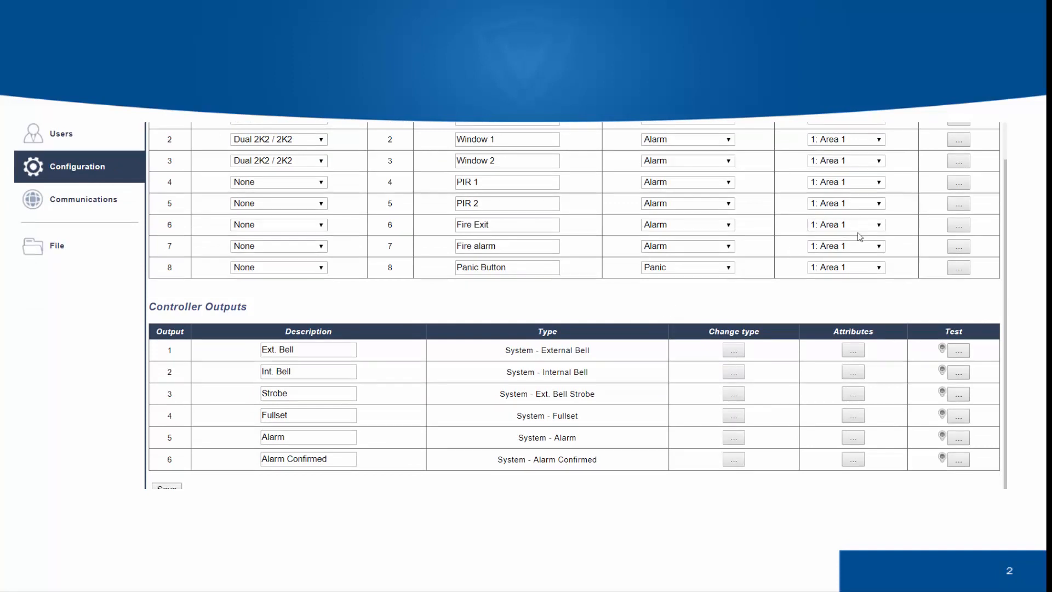
mouse_move(386, 285)
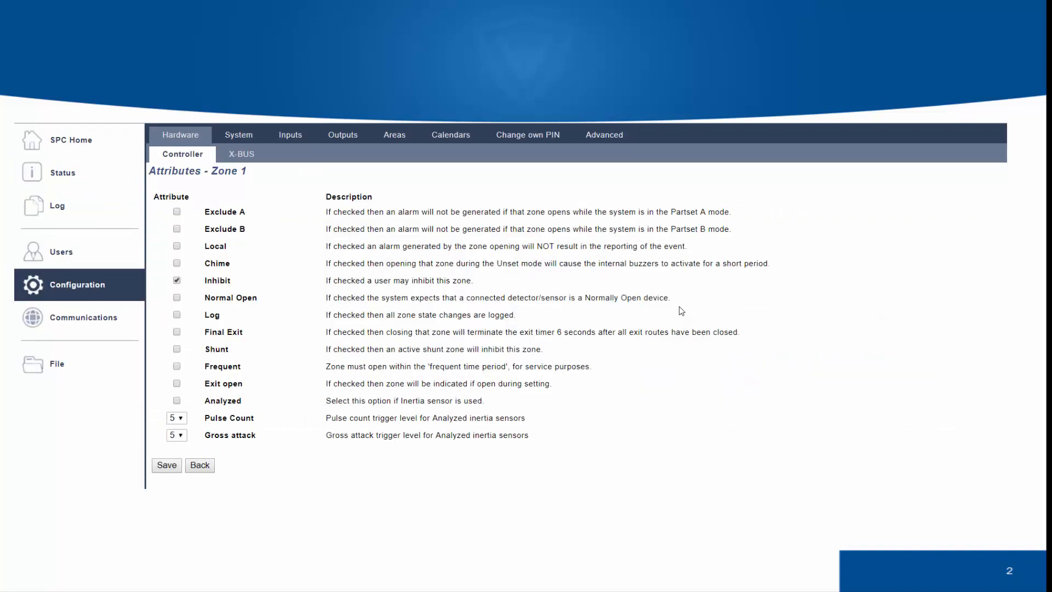
mouse_move(306, 310)
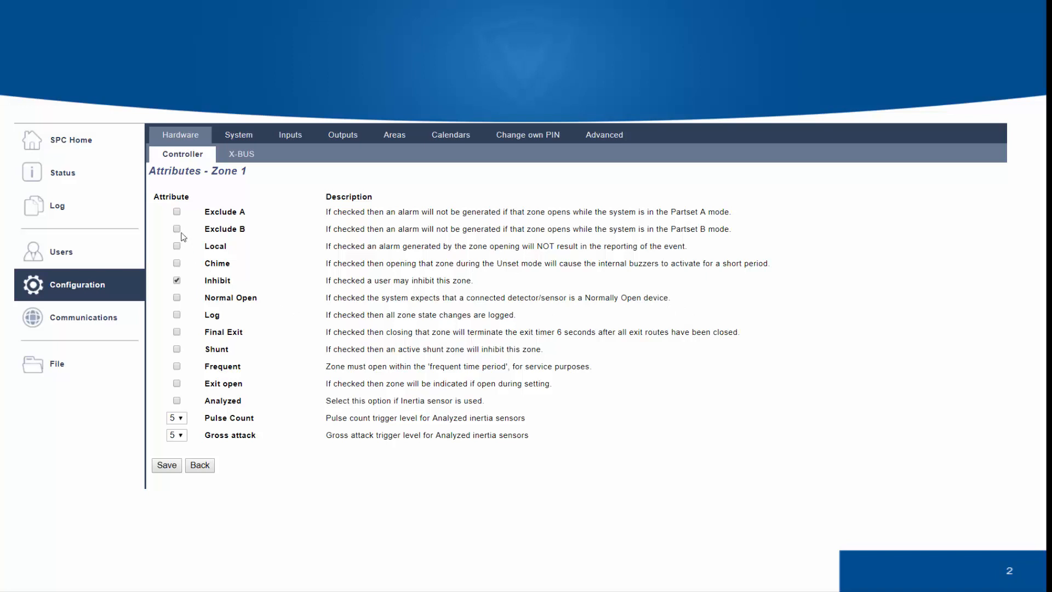
mouse_move(178, 234)
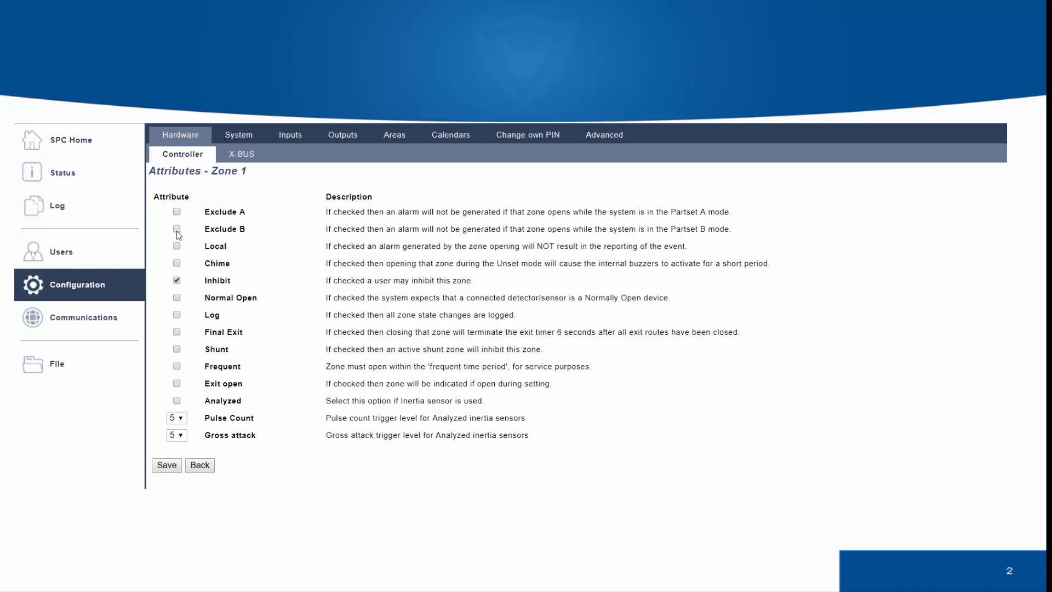
mouse_move(178, 252)
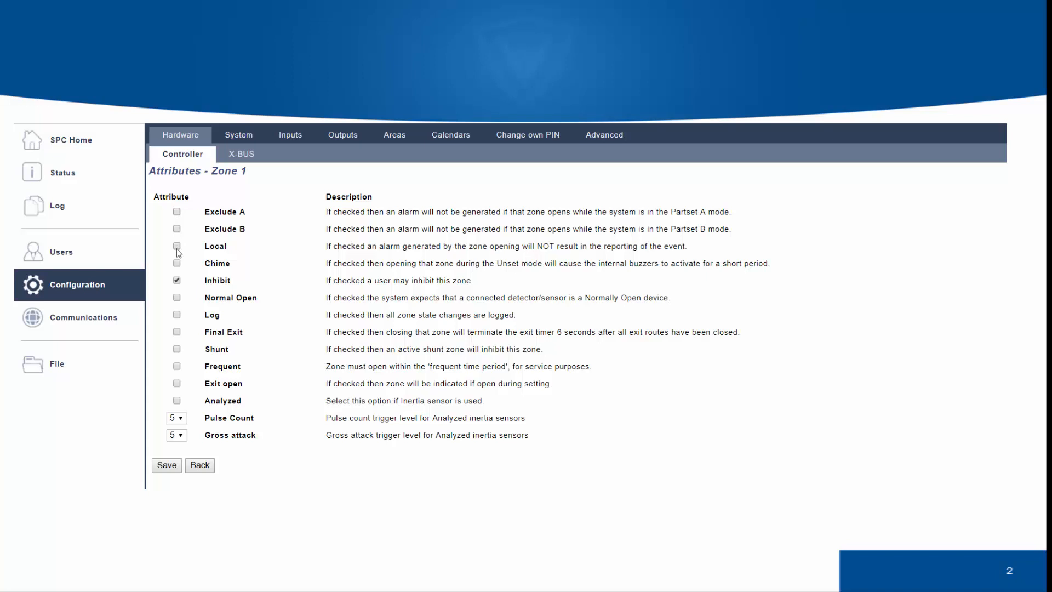
mouse_move(177, 266)
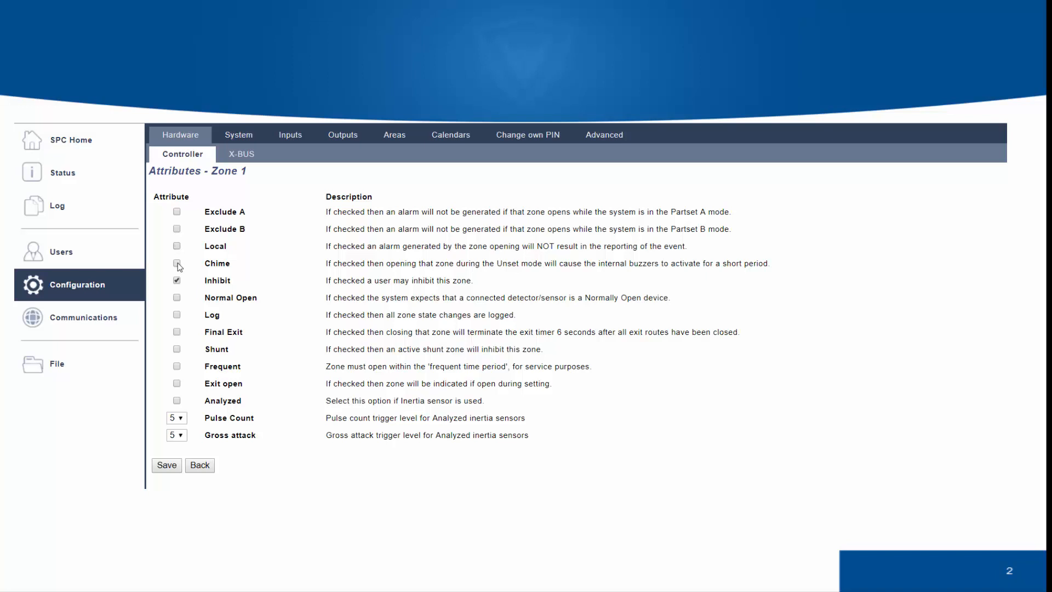
- Review zone 1 and 2 attribute lists (Inhibit checked) and return to the inputs table
click(178, 264)
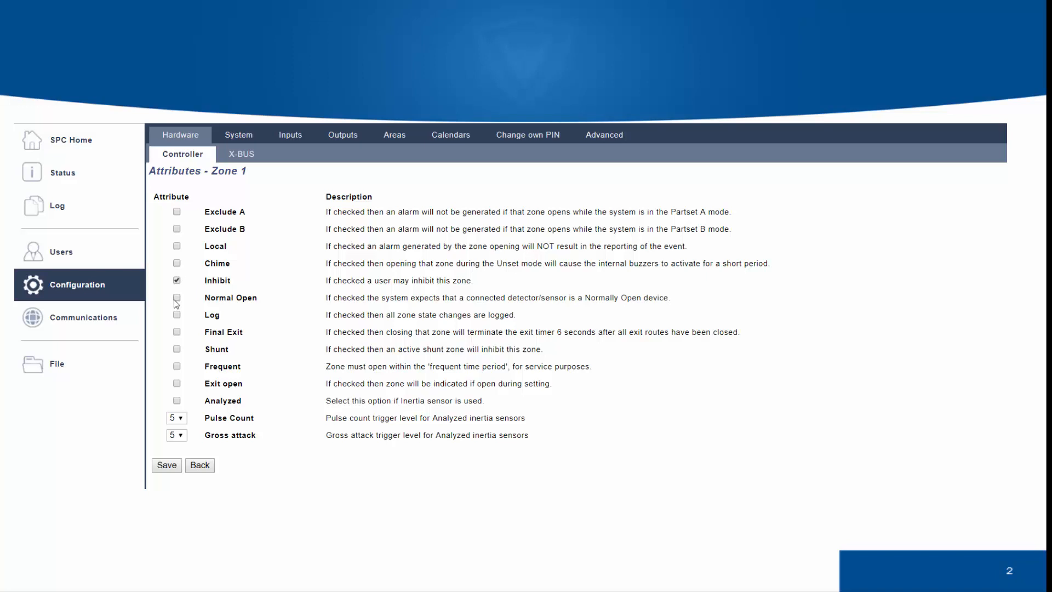
mouse_move(179, 326)
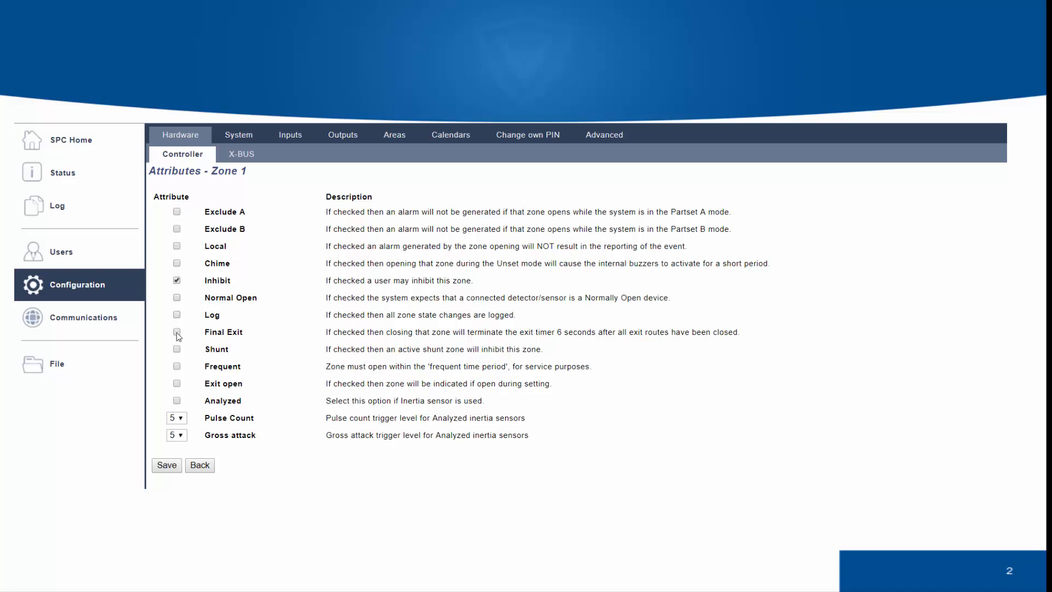
mouse_move(178, 354)
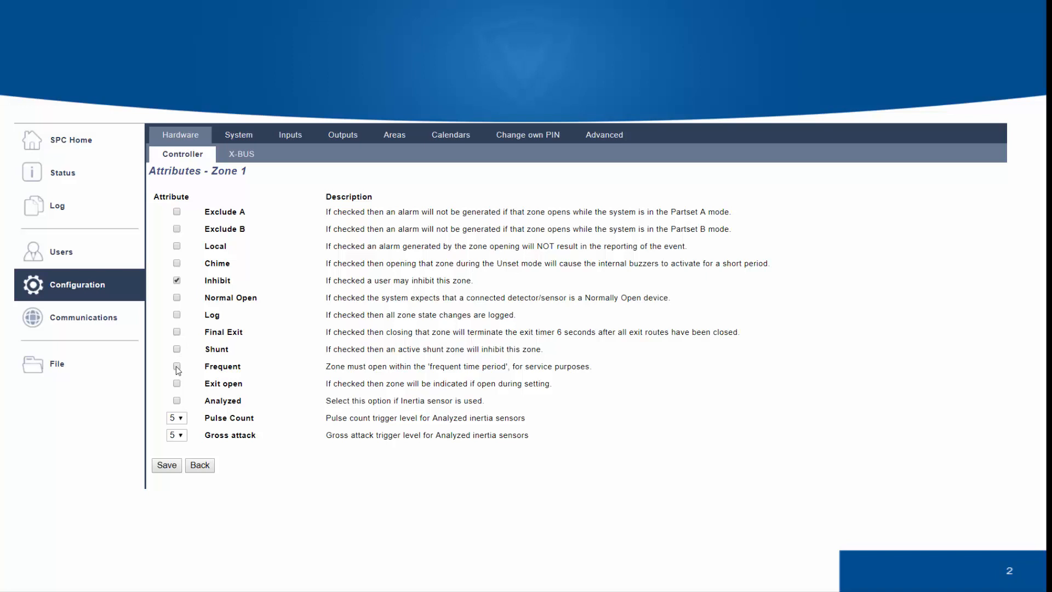
mouse_move(178, 383)
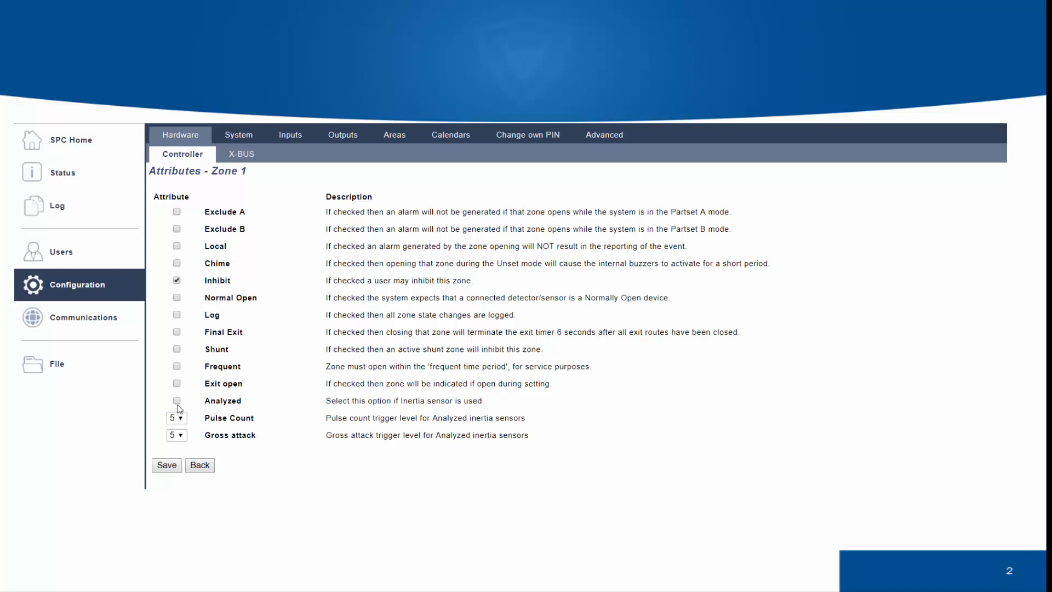
mouse_move(191, 430)
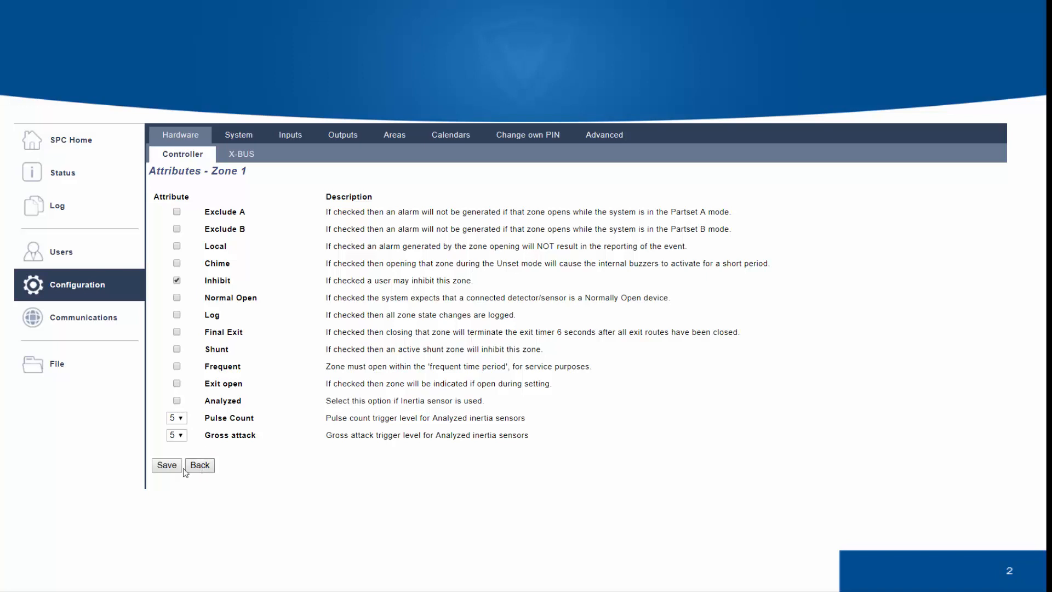
mouse_move(213, 467)
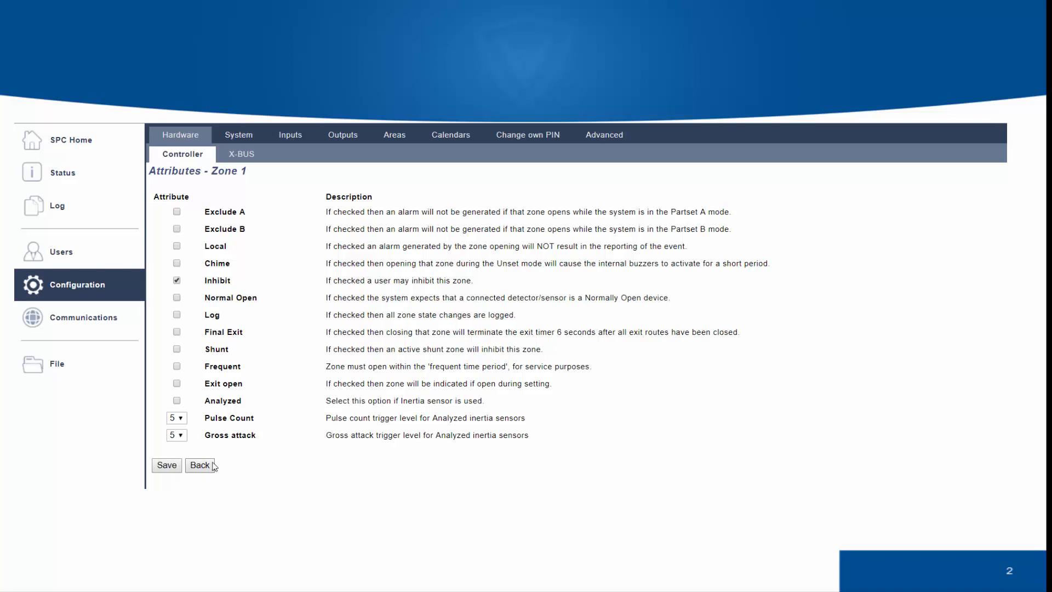
click(200, 465)
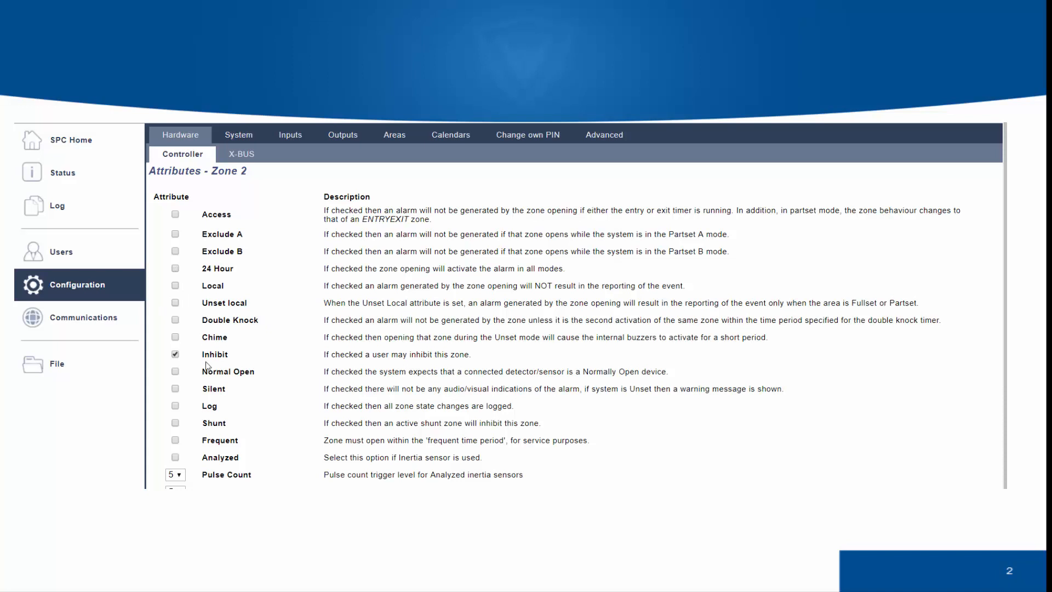
scroll(down, 3)
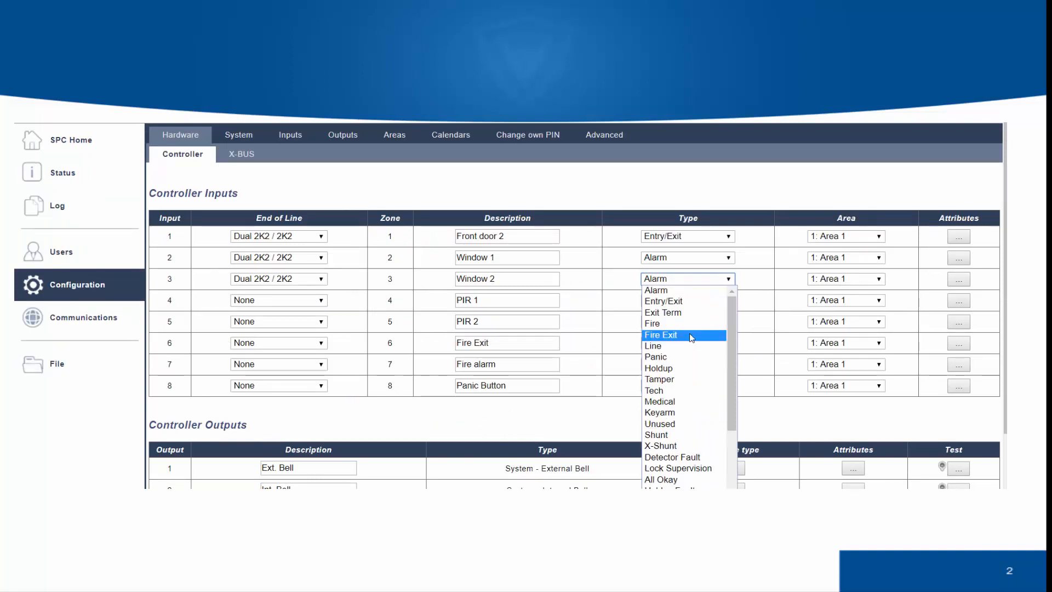
scroll(down, 3)
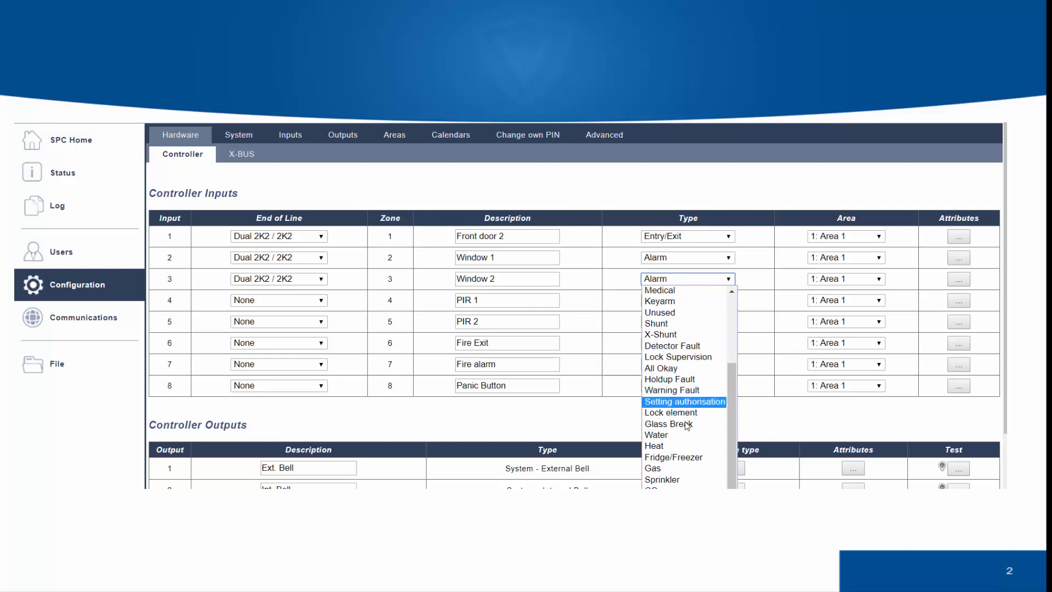
mouse_move(652, 467)
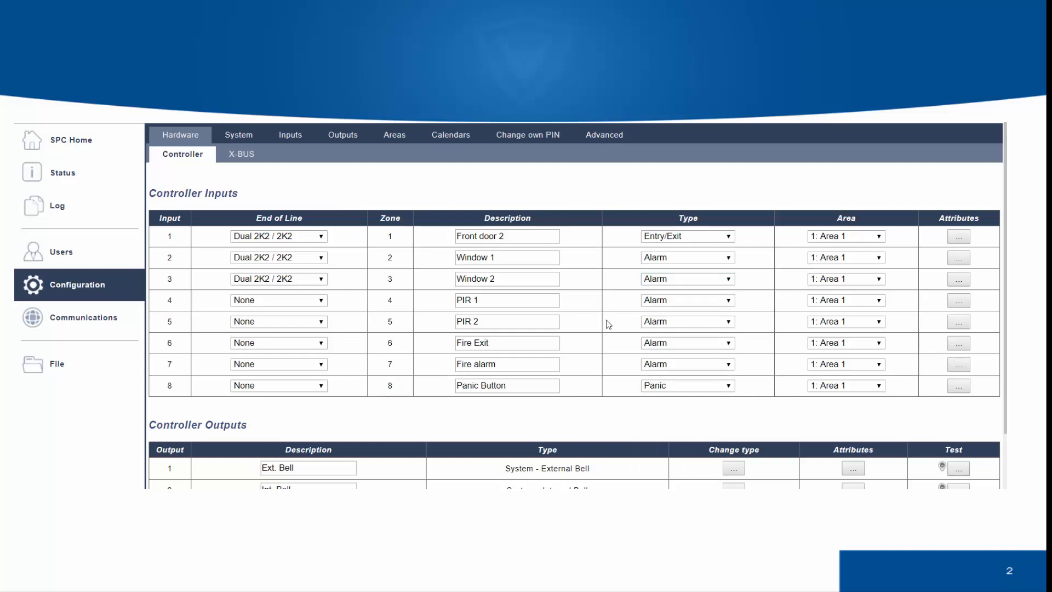
mouse_move(363, 220)
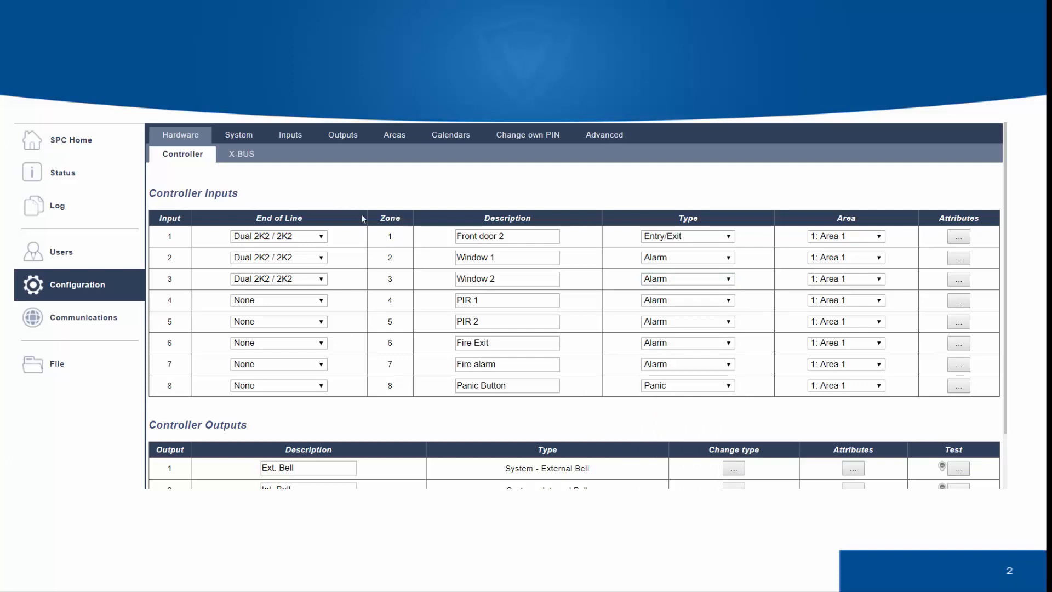
mouse_move(302, 165)
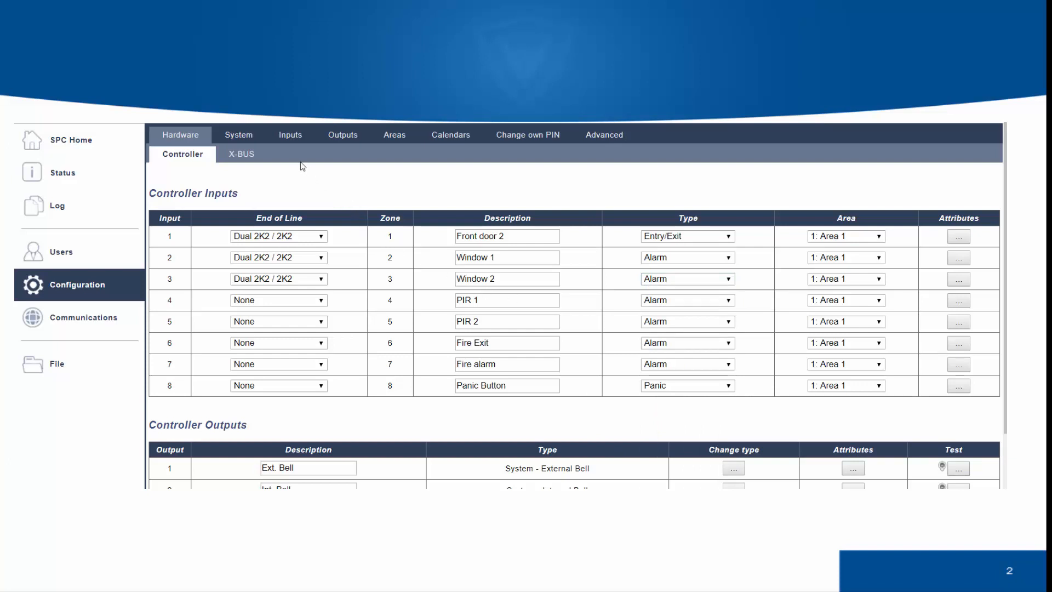
mouse_move(71, 176)
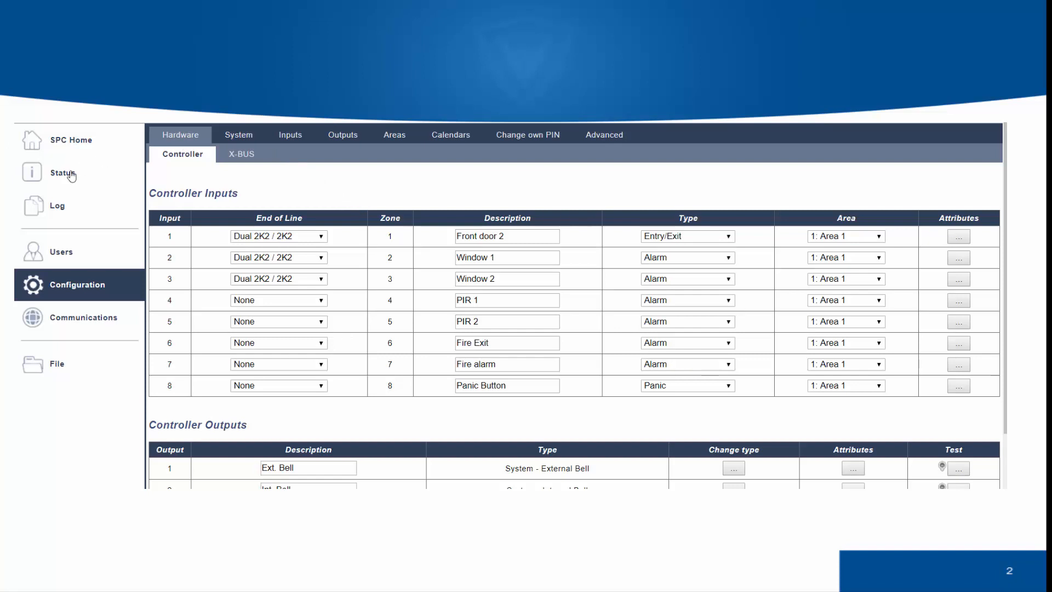
- Show the status of all zones, zone 1 Front door 2 closed and Good [2.2kΩ]
click(62, 172)
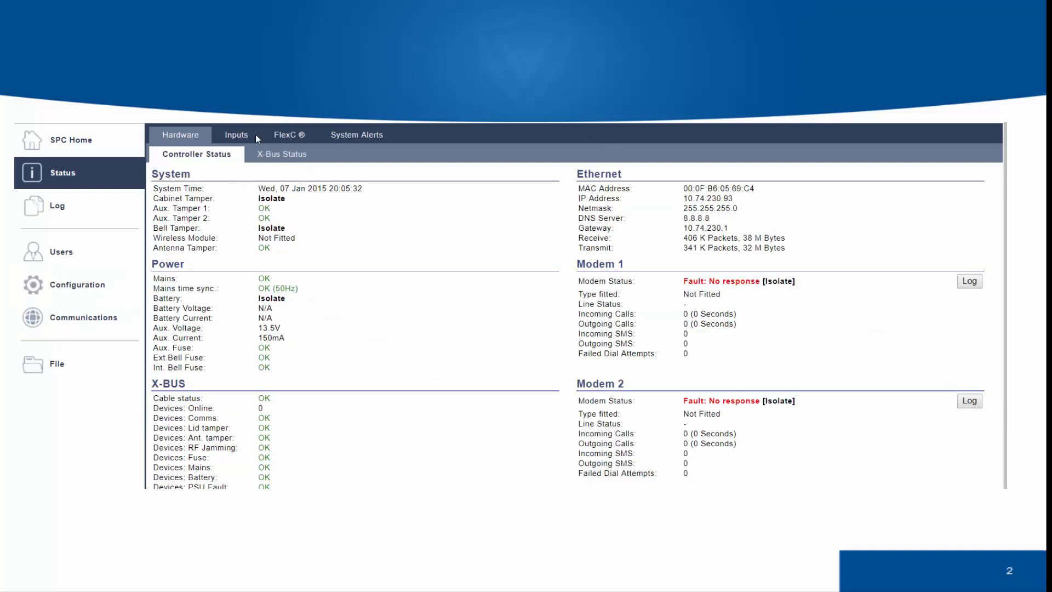
click(236, 135)
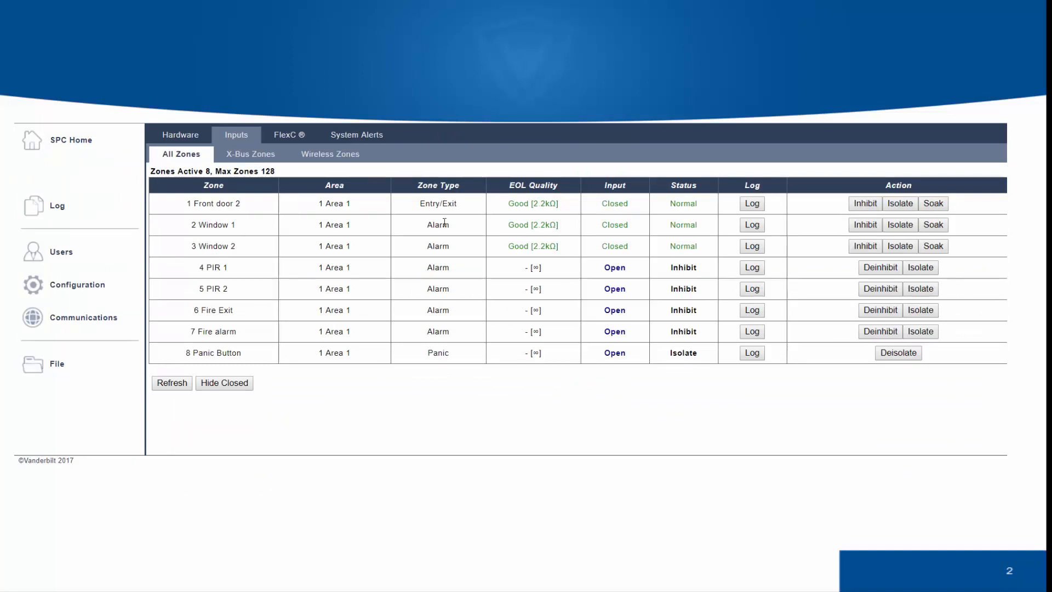
mouse_move(557, 214)
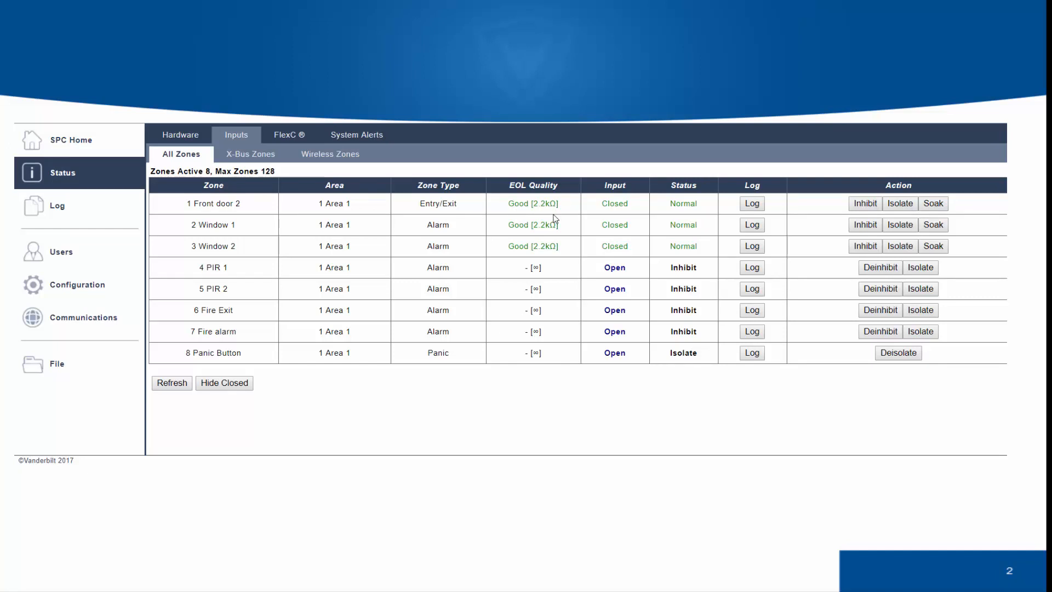
mouse_move(551, 223)
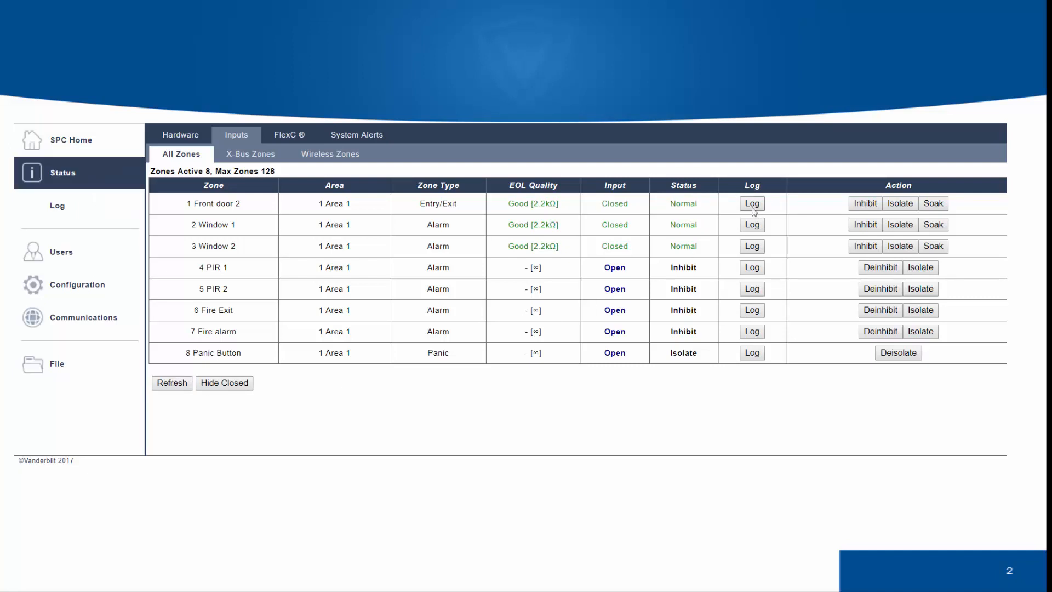
click(752, 203)
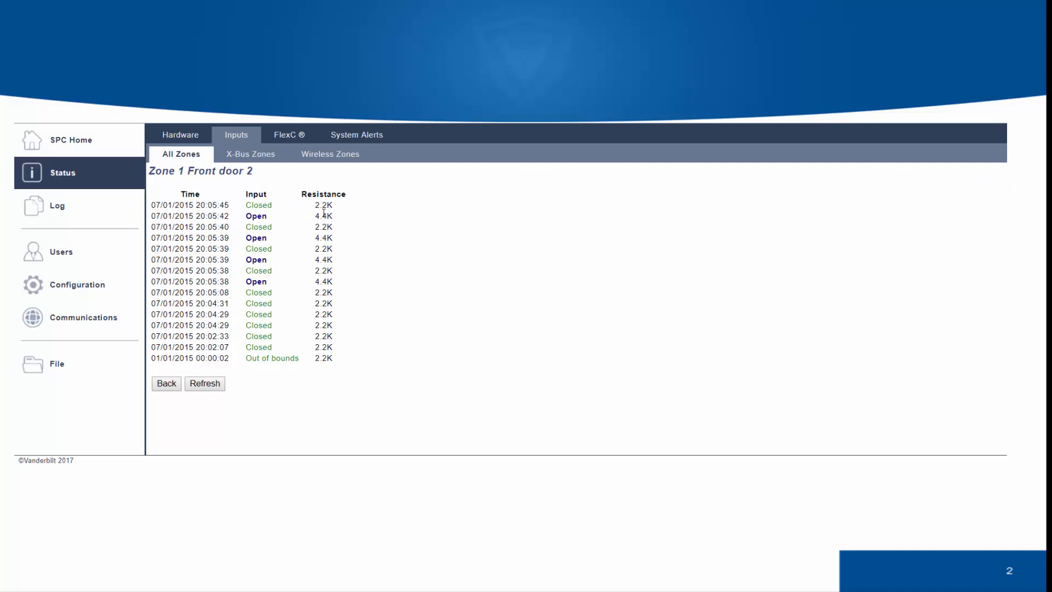
mouse_move(241, 360)
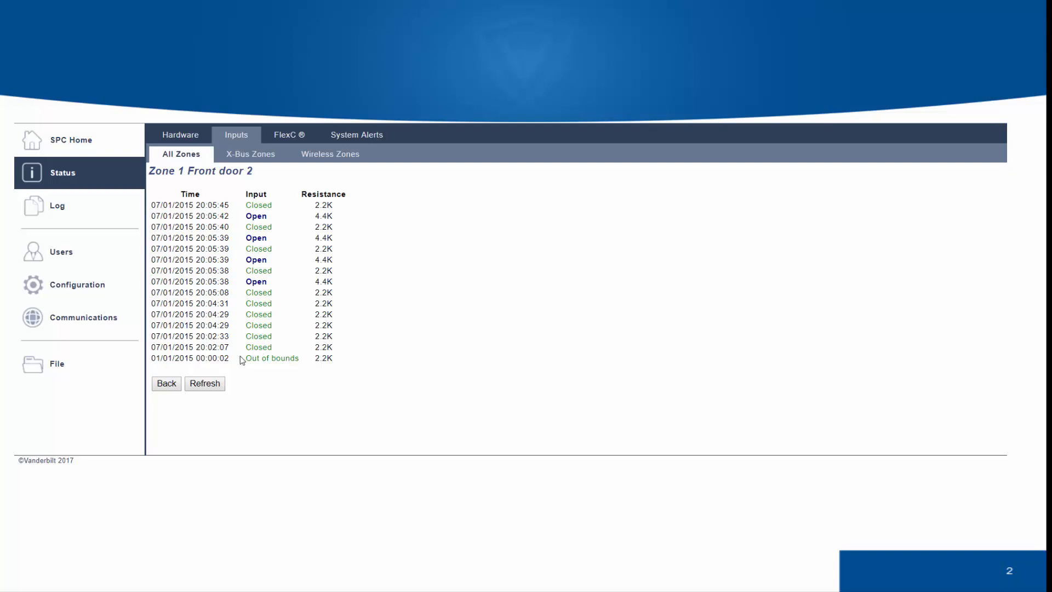
drag(241, 357, 325, 376)
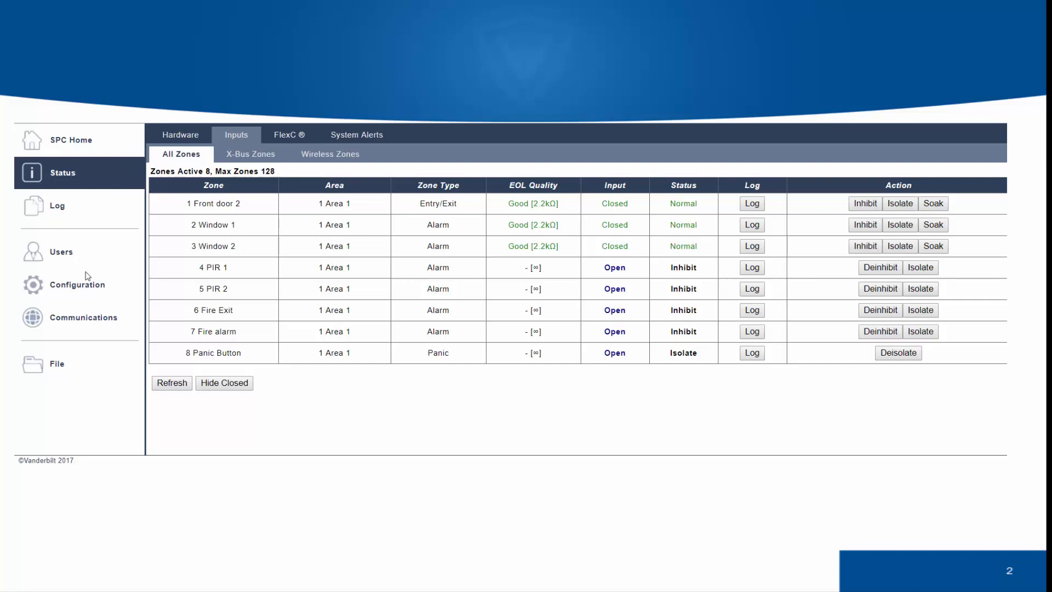
- Save input 1's end of line as Dual 4K7 / 4K7 and return to the status overview
click(77, 285)
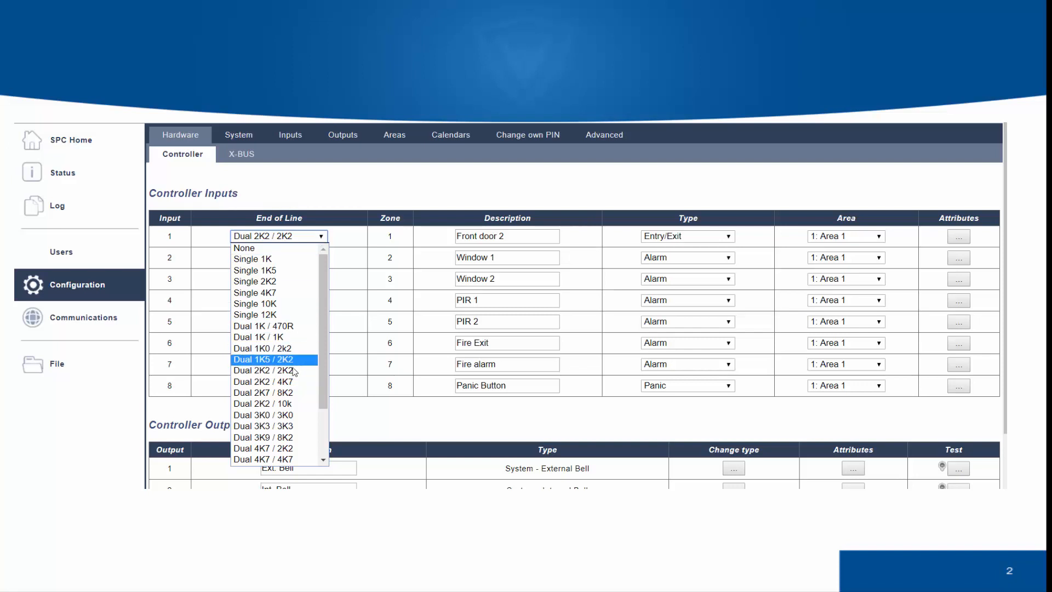
scroll(down, 3)
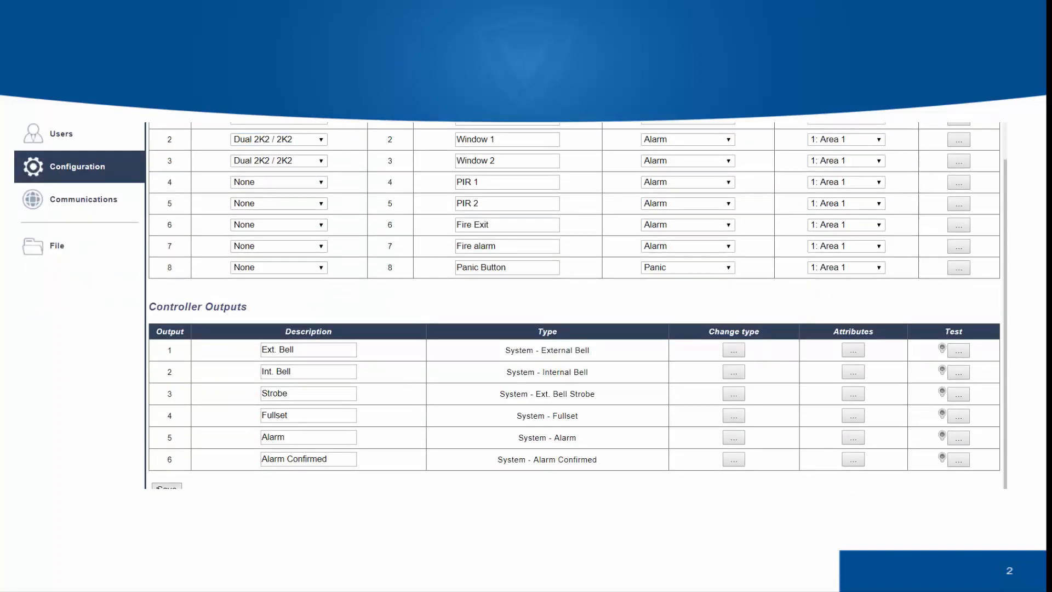
click(166, 487)
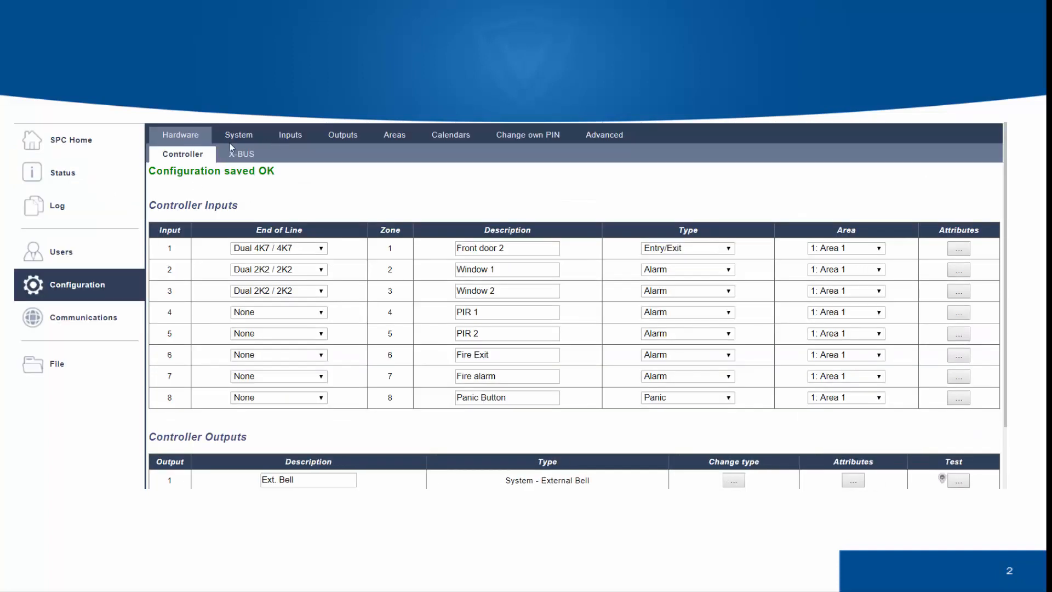
click(61, 172)
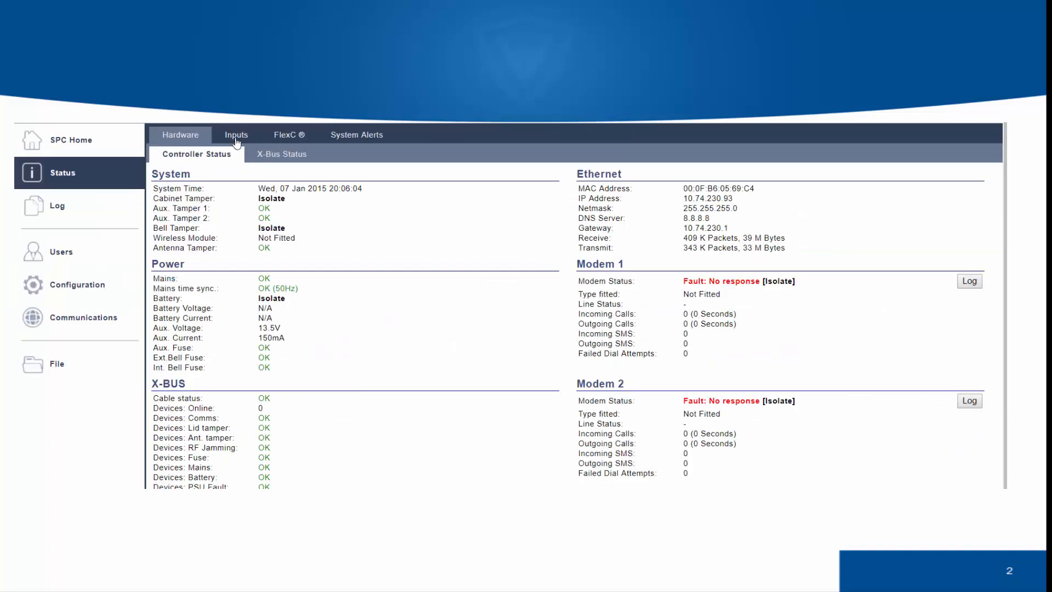
- Check the zone status list: zone 1 Front door 2 now Out of bounds at 2.2kΩ
click(236, 135)
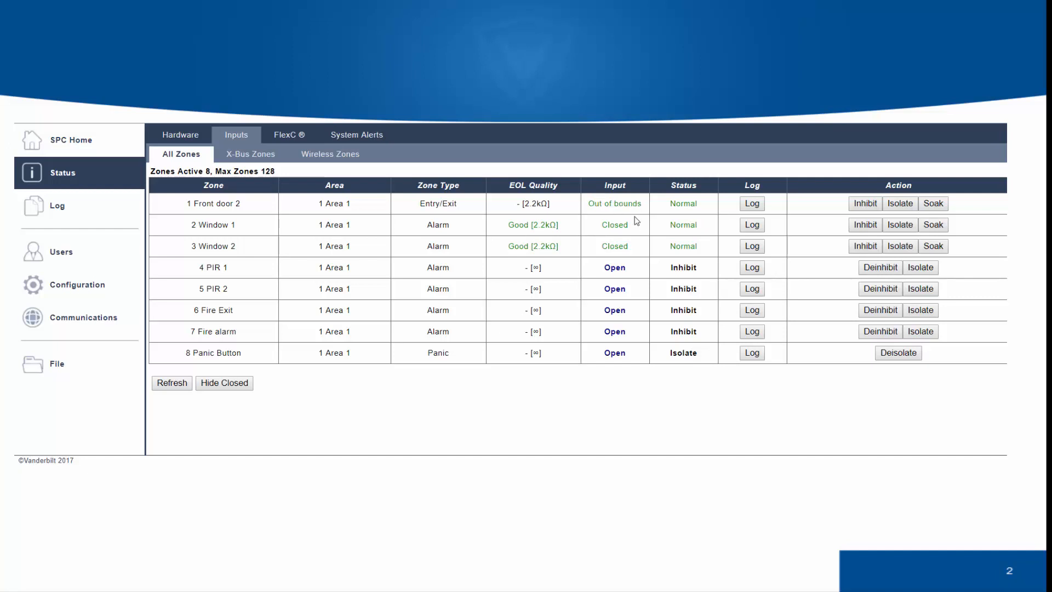
double_click(533, 204)
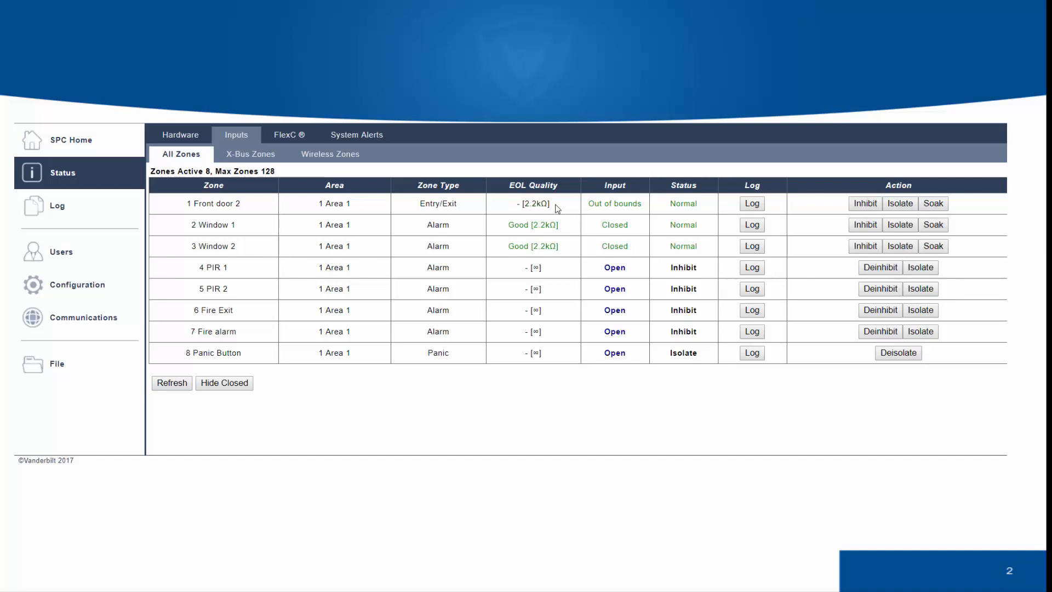
mouse_move(535, 224)
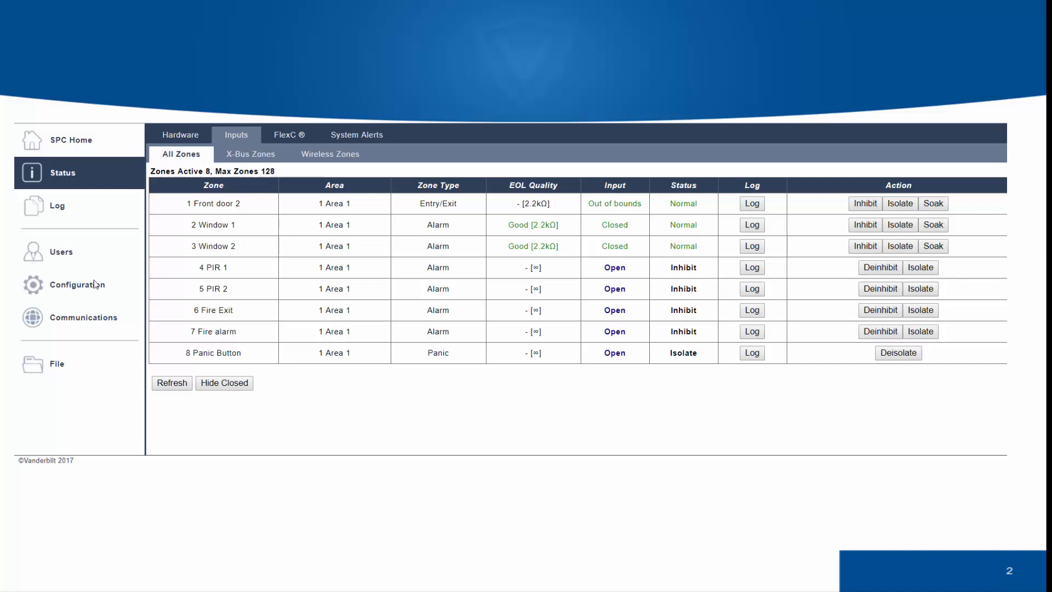
mouse_move(82, 286)
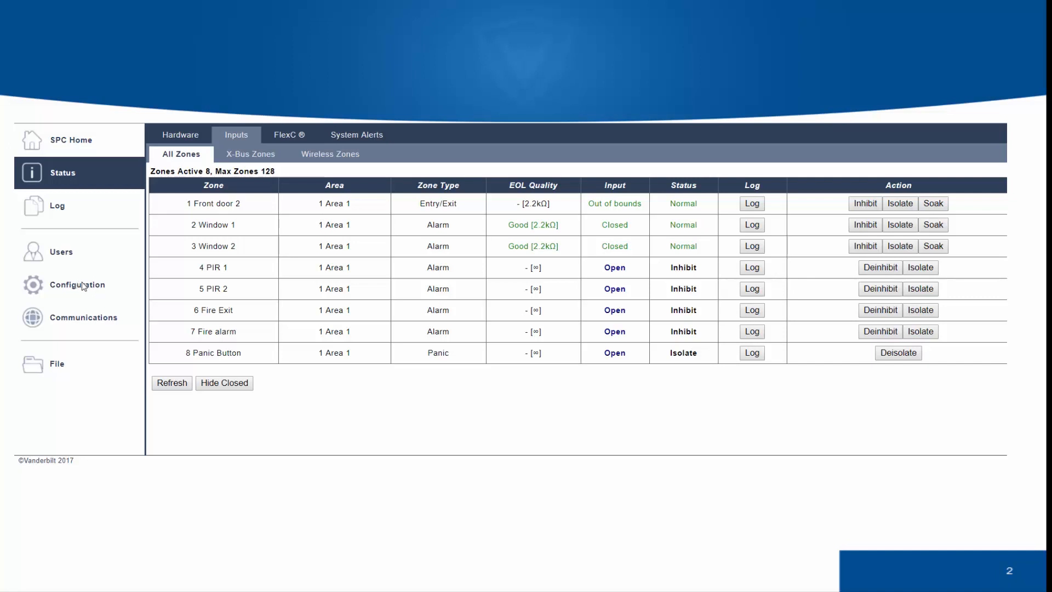
mouse_move(251, 287)
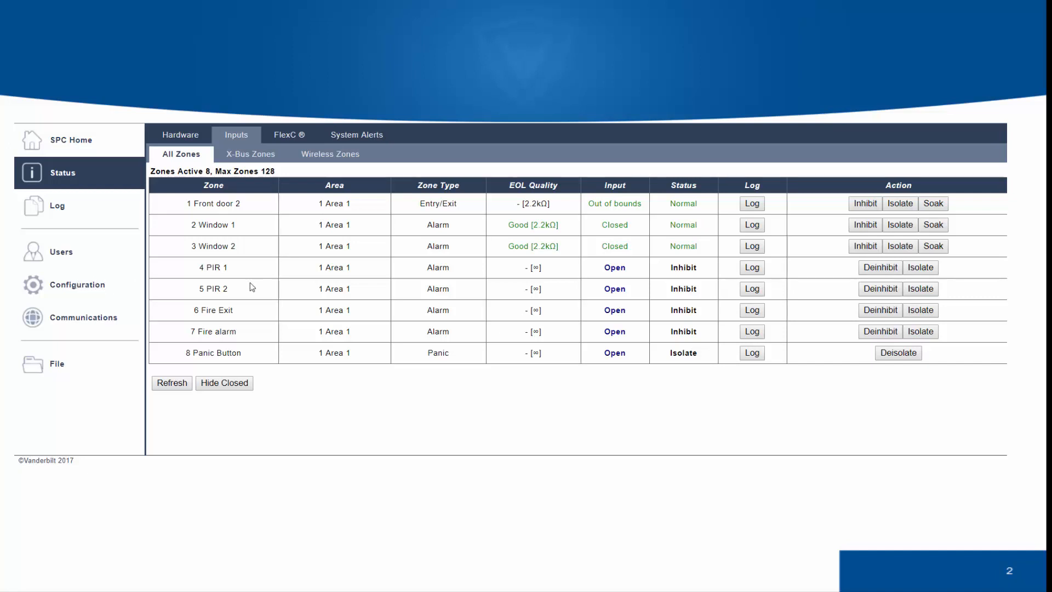
mouse_move(141, 378)
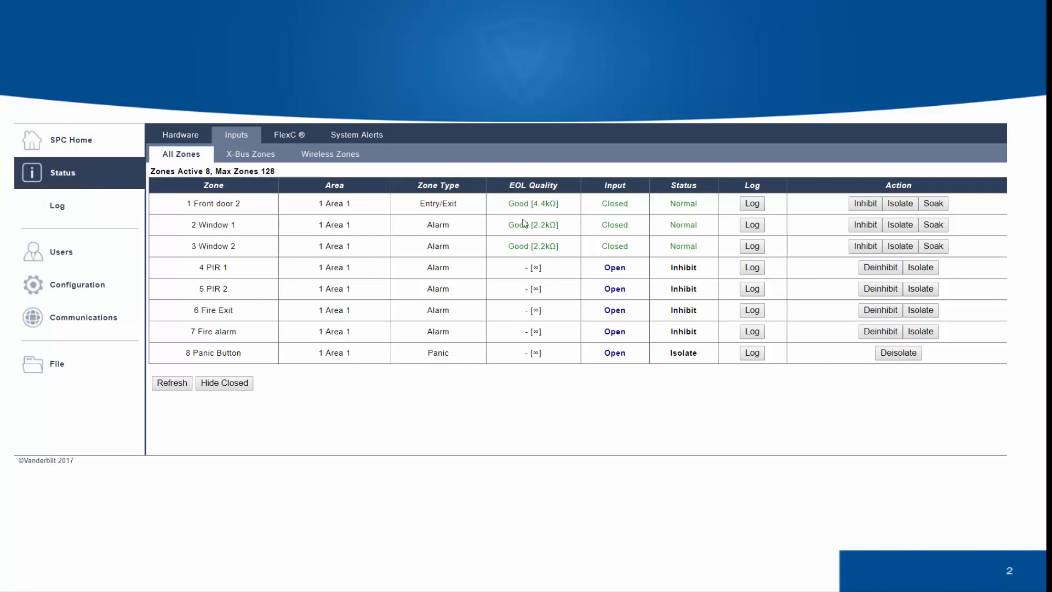
mouse_move(560, 217)
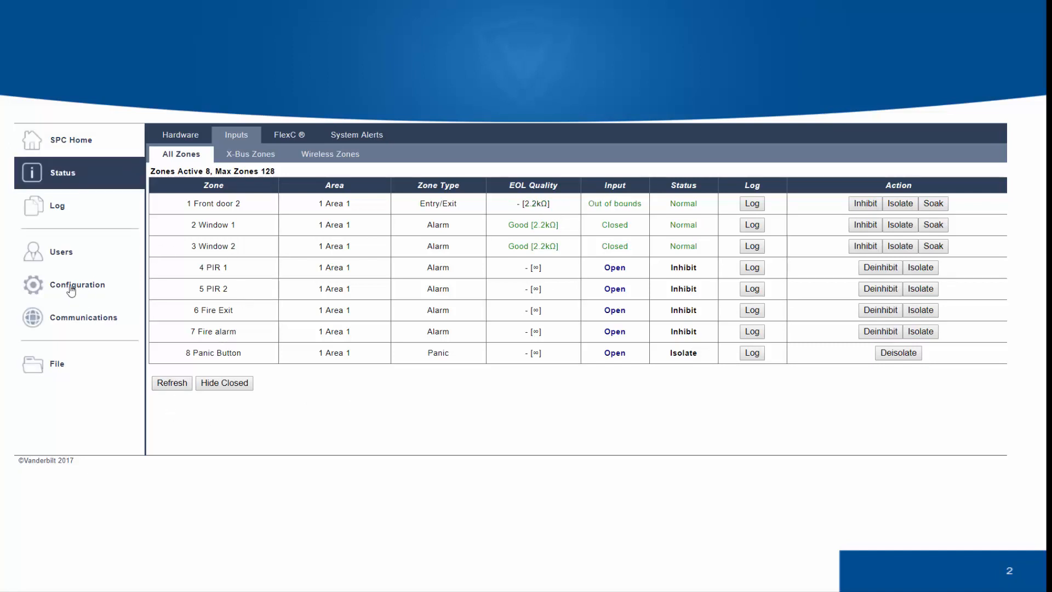
- Return to the configuration list of all eight zones with descriptions, types and areas
click(76, 285)
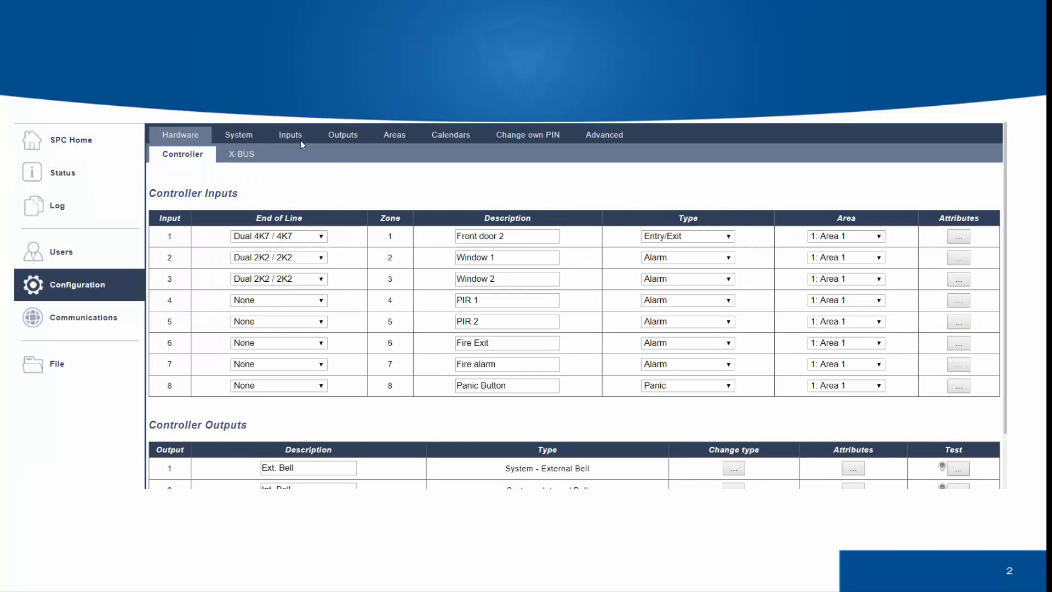
click(289, 133)
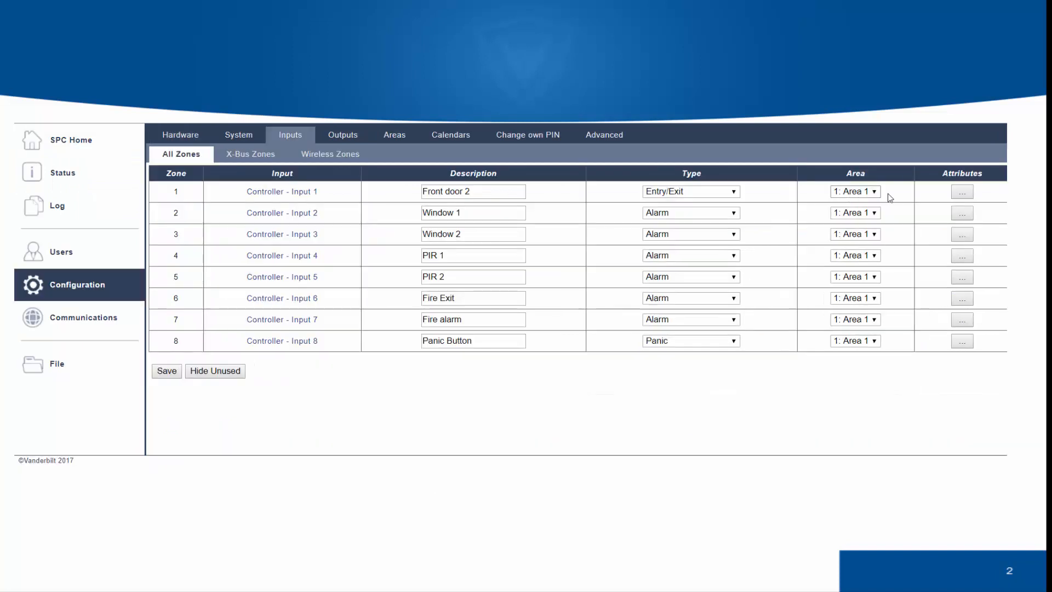
mouse_move(347, 206)
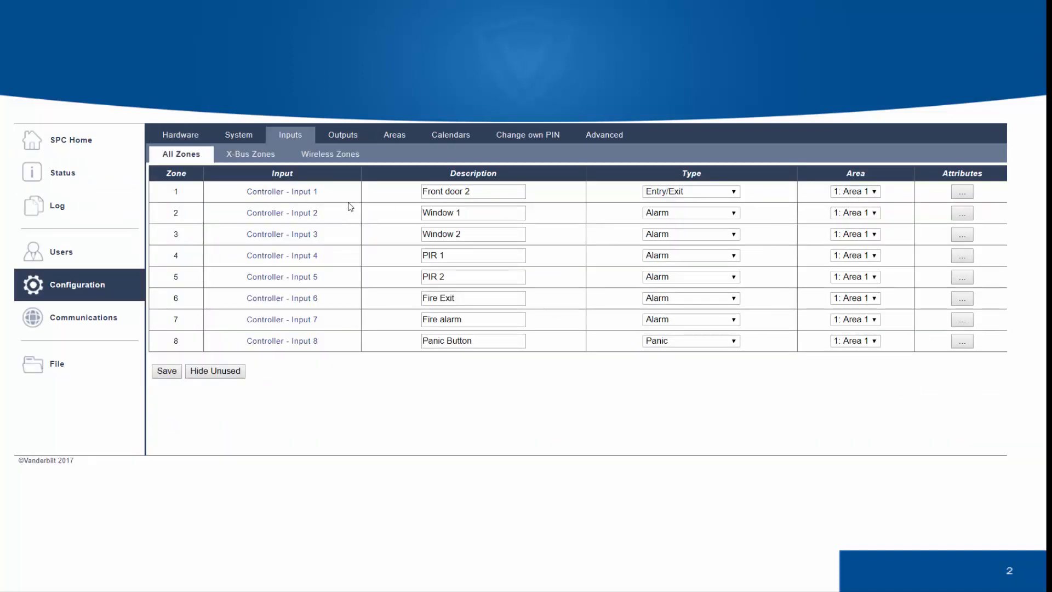